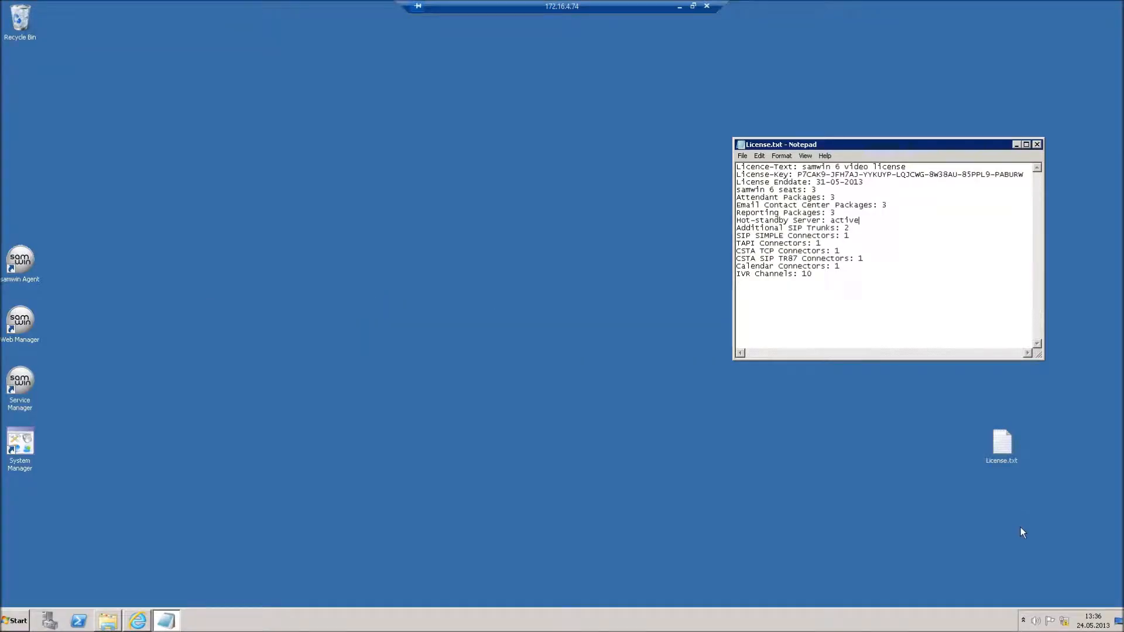
- Enter the 'samwin 6 video license' text and key on the License tab and save
left_click(1023, 619)
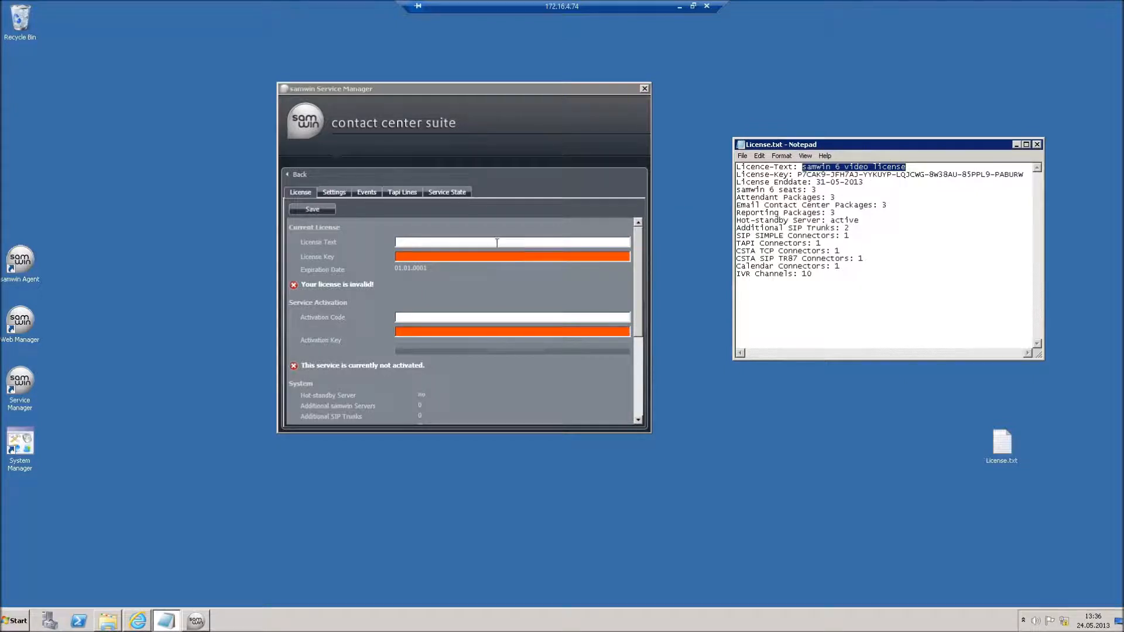
type("samwin 6 video license")
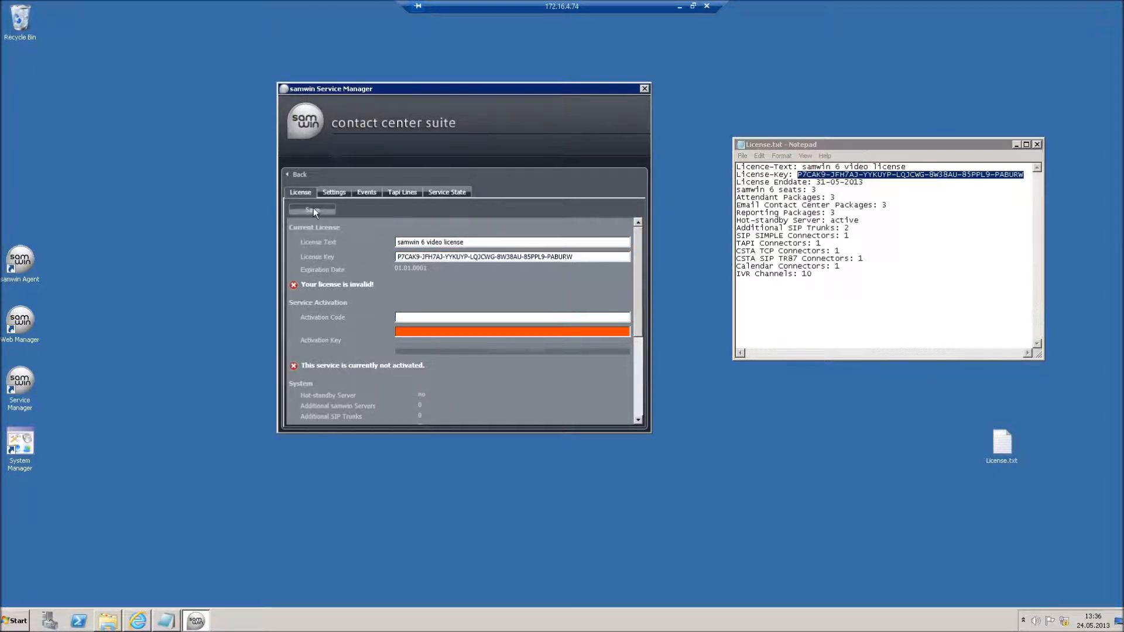
left_click(311, 209)
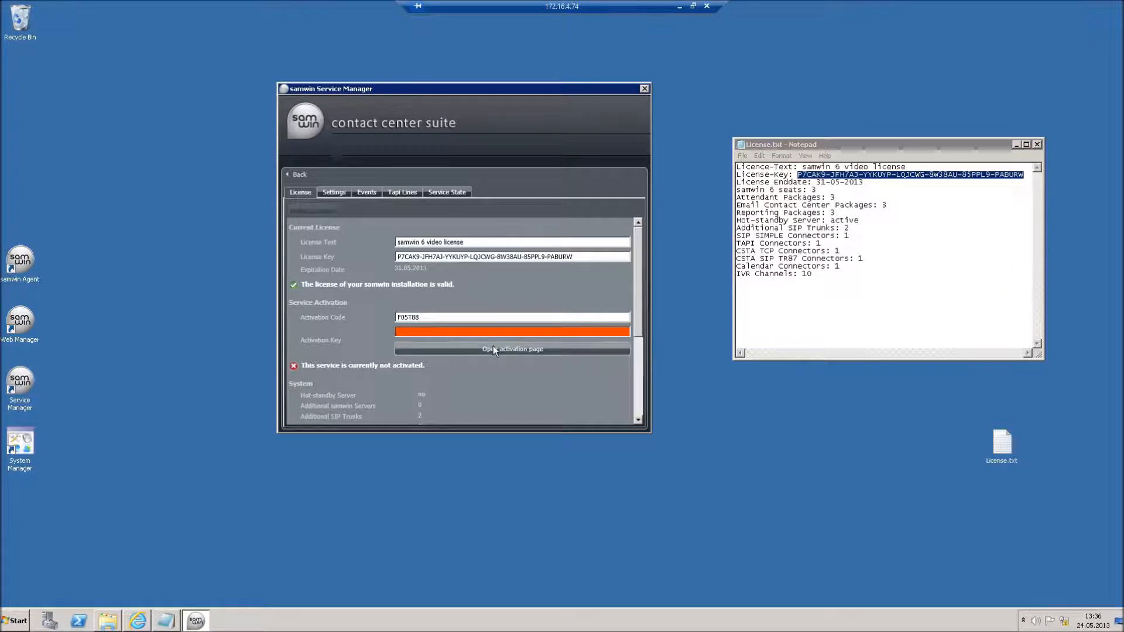
- Submit the license key and activation code on the samwin 6.0 activation page
left_click(512, 348)
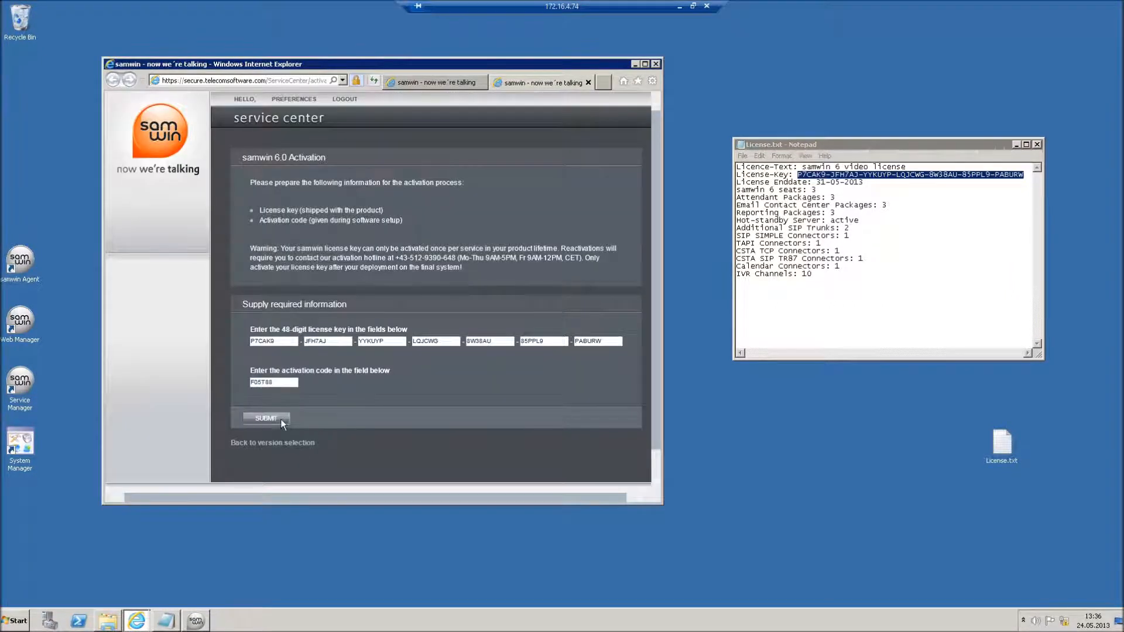
left_click(266, 418)
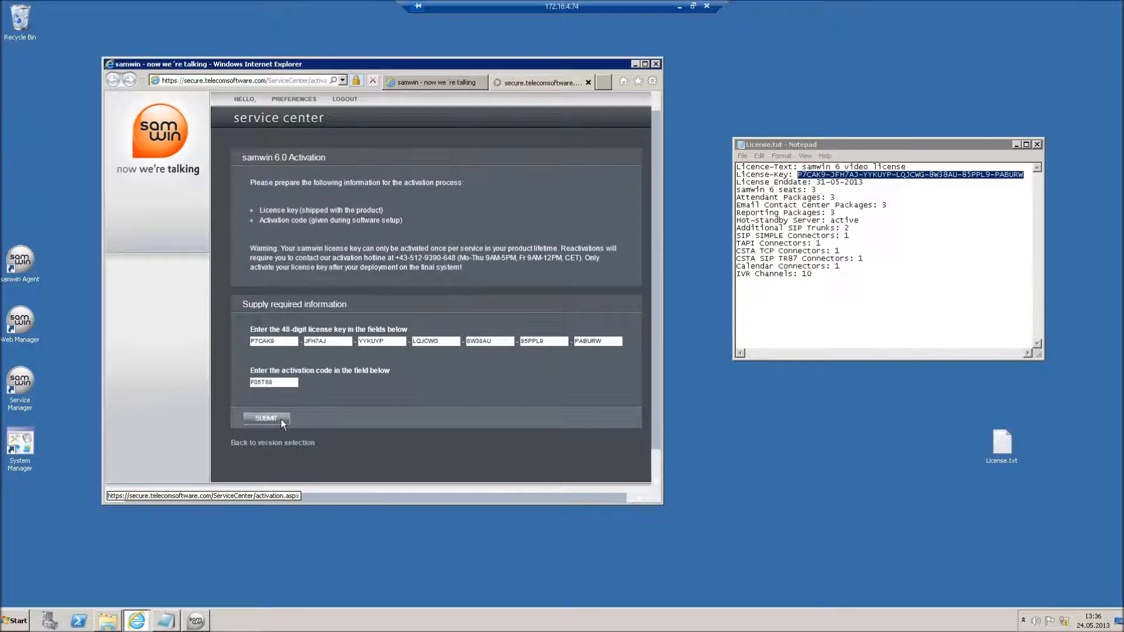
left_click(265, 418)
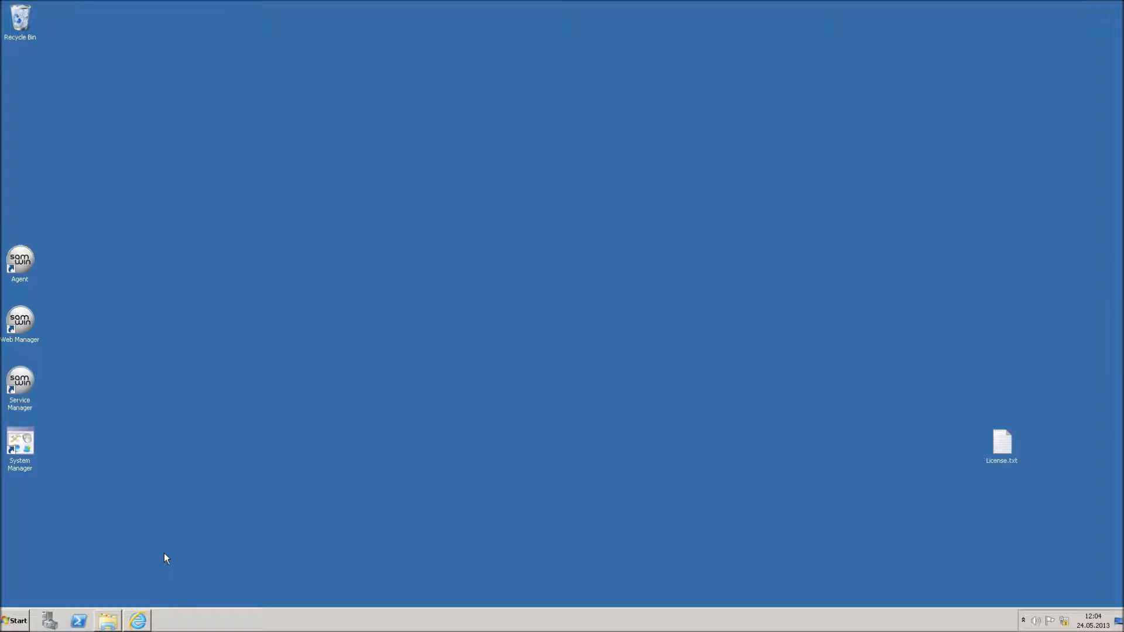
mouse_move(126, 587)
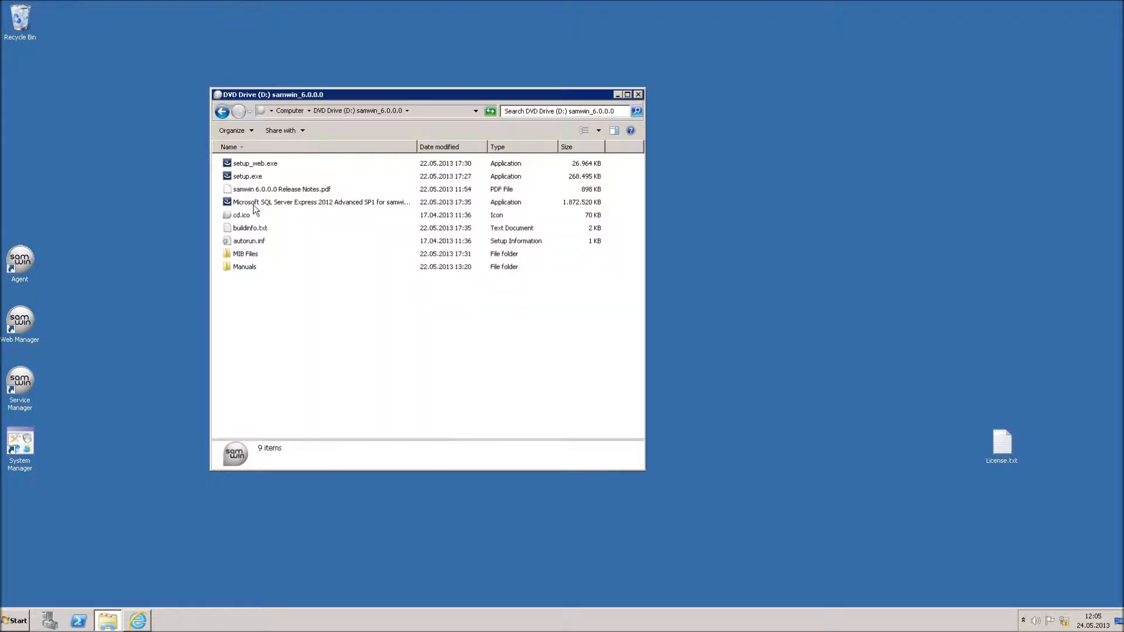
- Launch the SQL Server Express 2012 self-extractor from the samwin DVD and run Setup
left_click(321, 201)
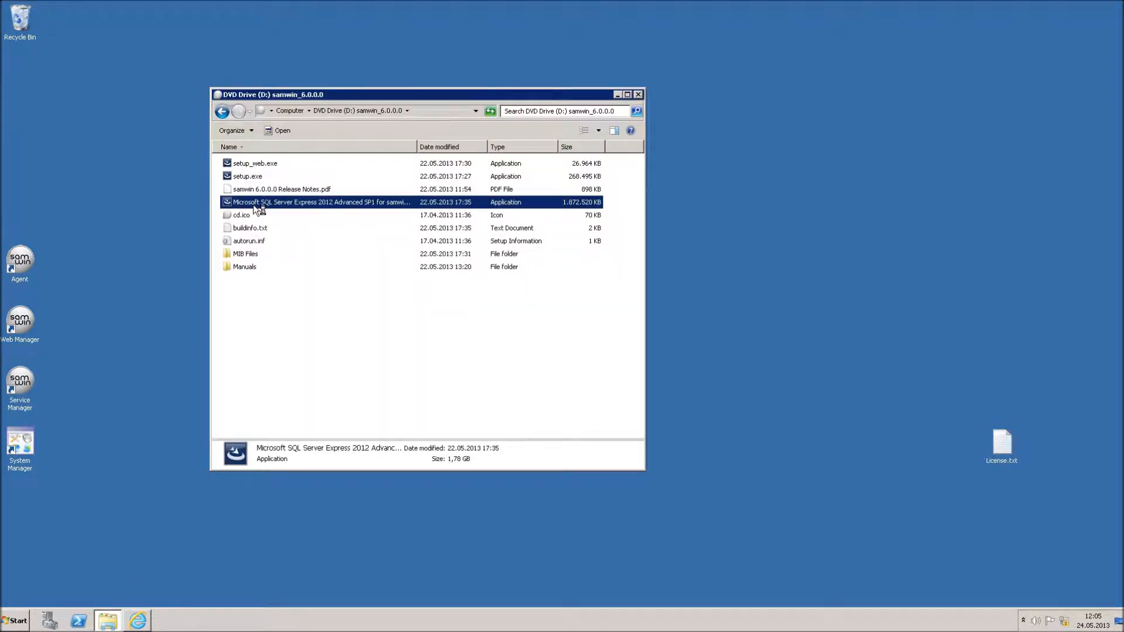
double_click(321, 201)
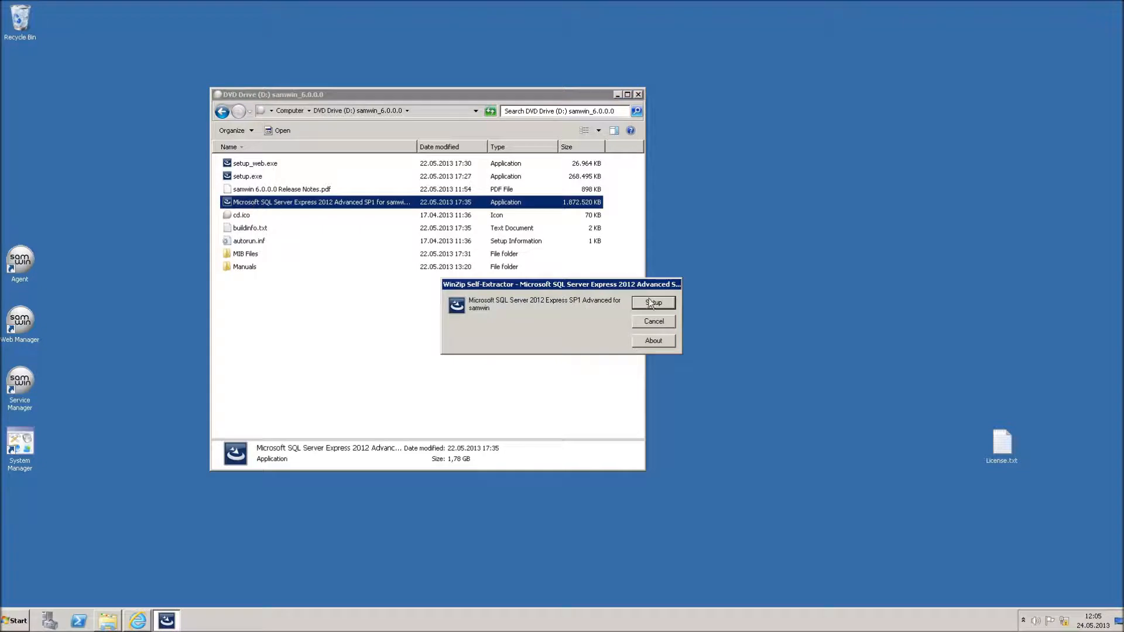
left_click(652, 302)
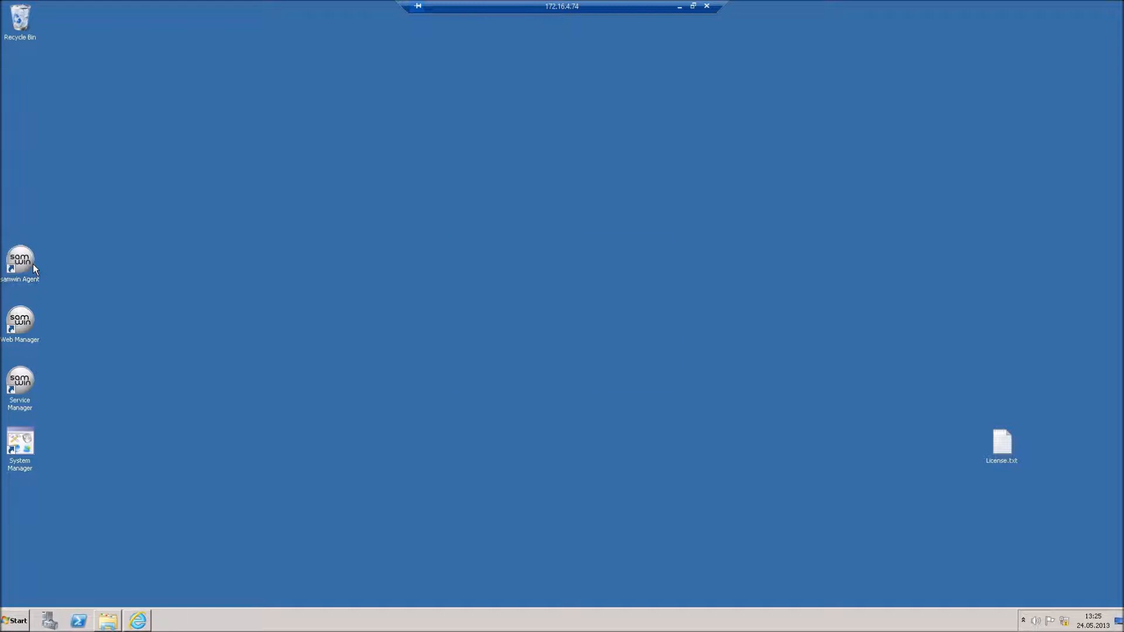
- Start samwin Agent with English as its language and bring up the shortcut's Properties
double_click(20, 260)
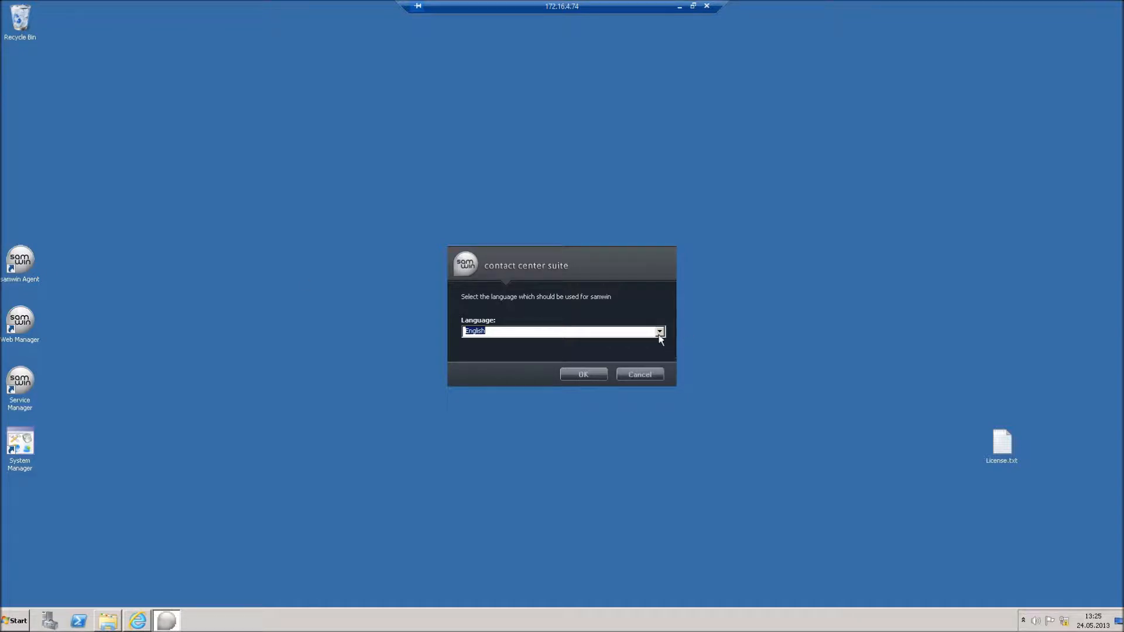
left_click(657, 330)
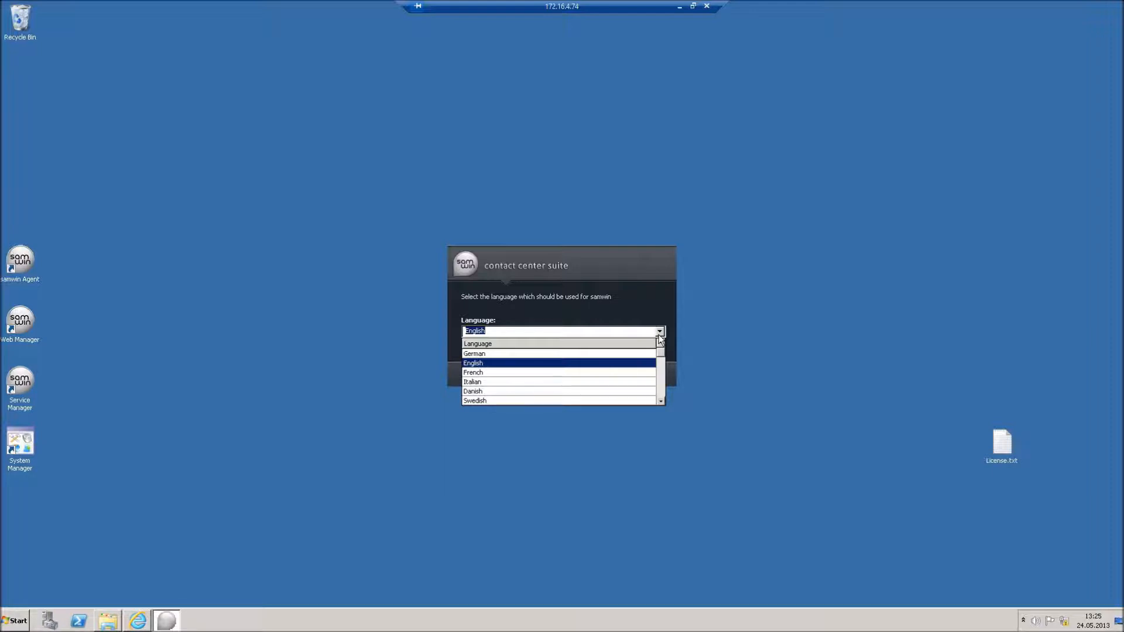
mouse_move(32, 286)
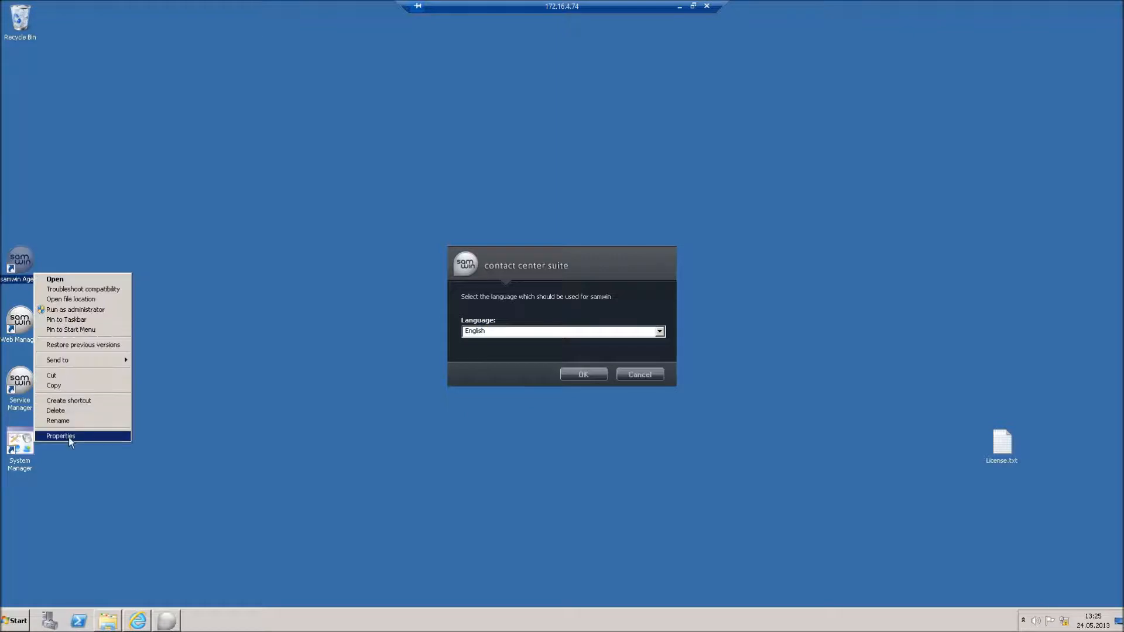
left_click(61, 436)
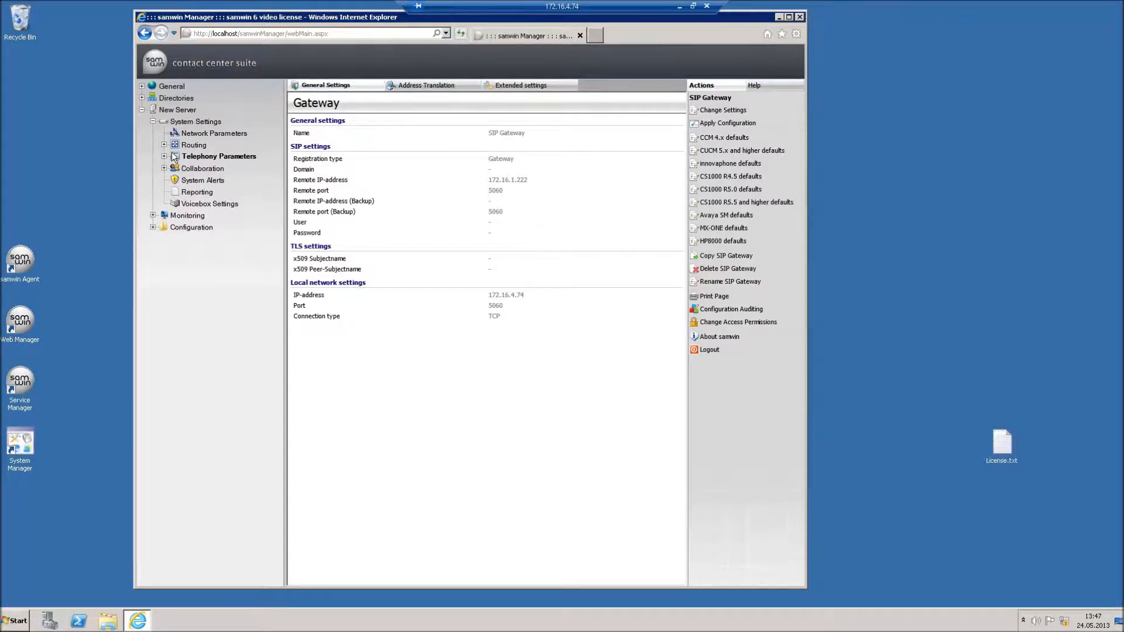
- Create a new SIP Gateway under Telephony Parameters > SIP Gateways
left_click(165, 156)
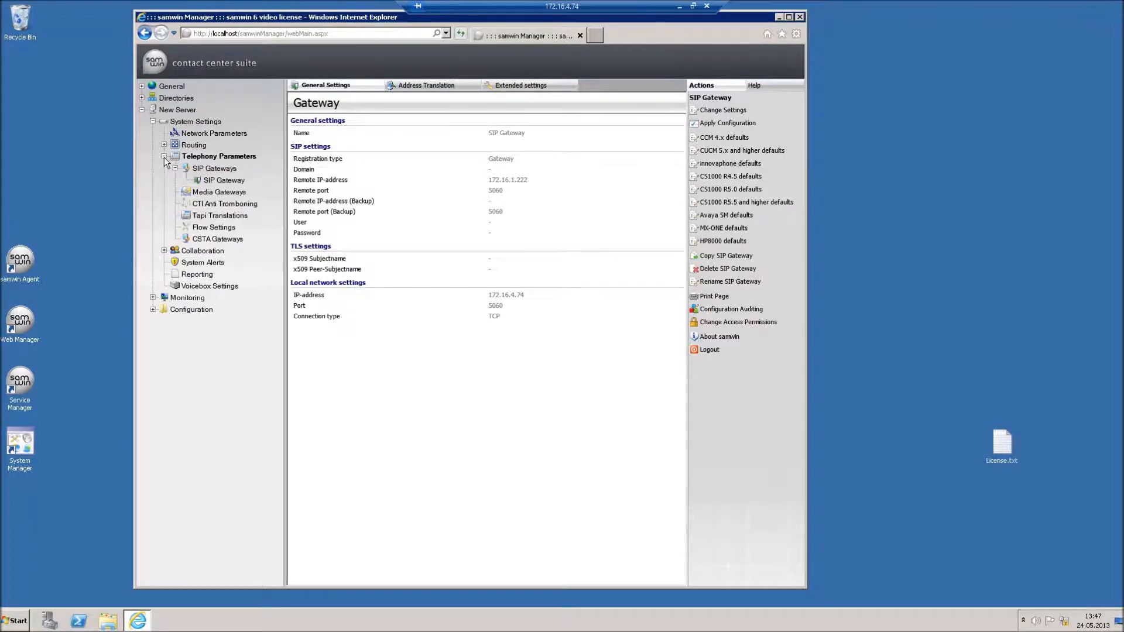
left_click(216, 167)
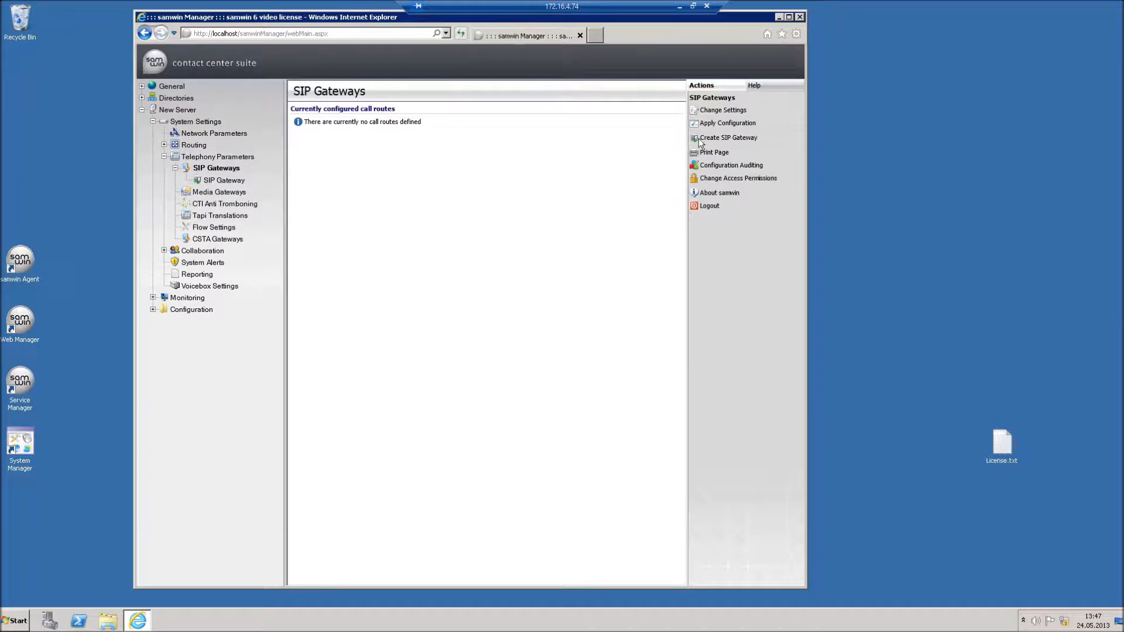
left_click(728, 137)
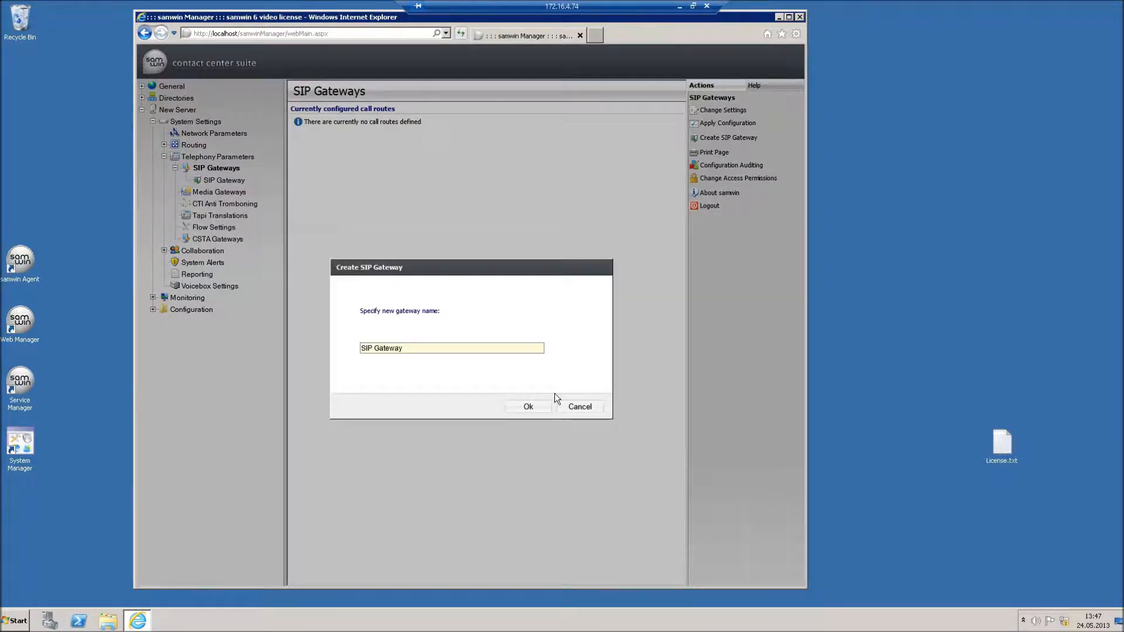
left_click(528, 406)
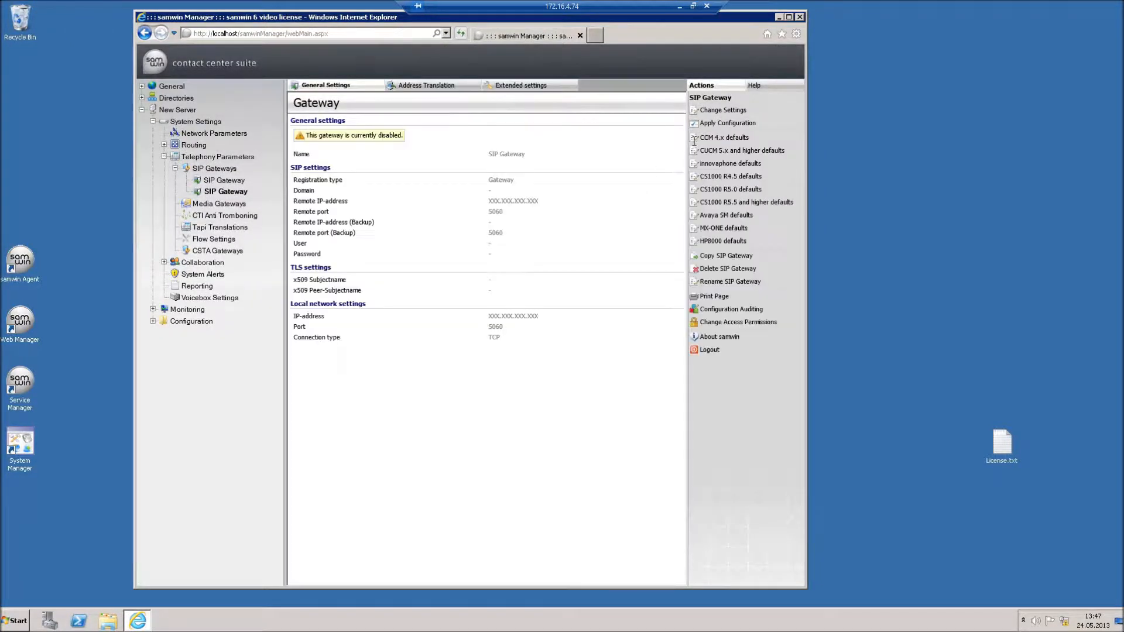
- Configure the gateway as an enabled Registrant server on remote port 5061
left_click(722, 110)
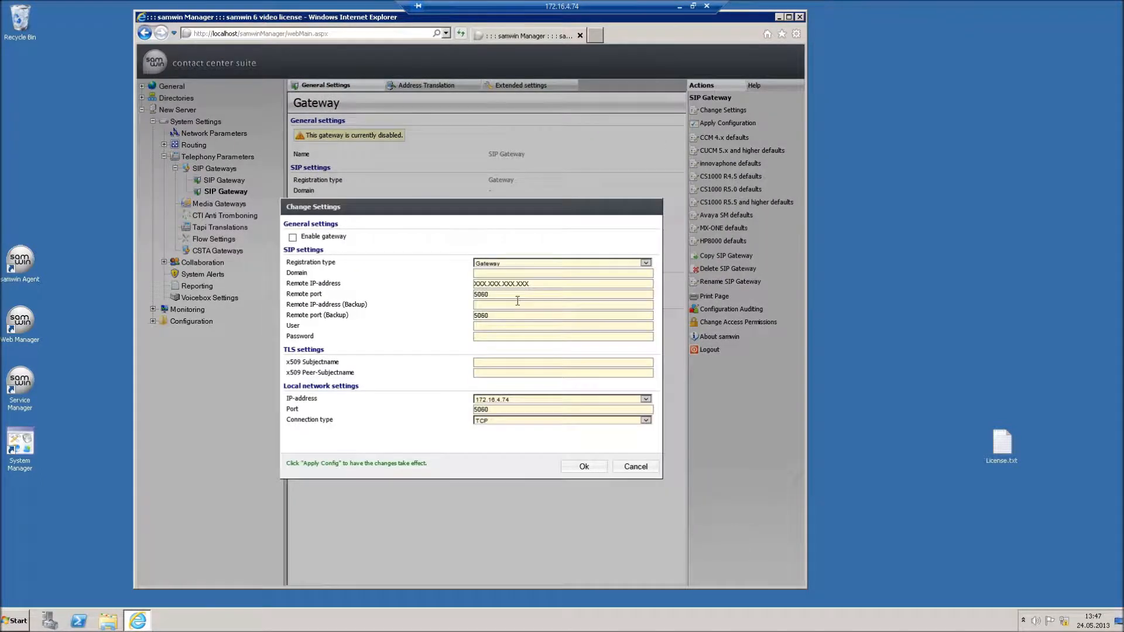
left_click(561, 294)
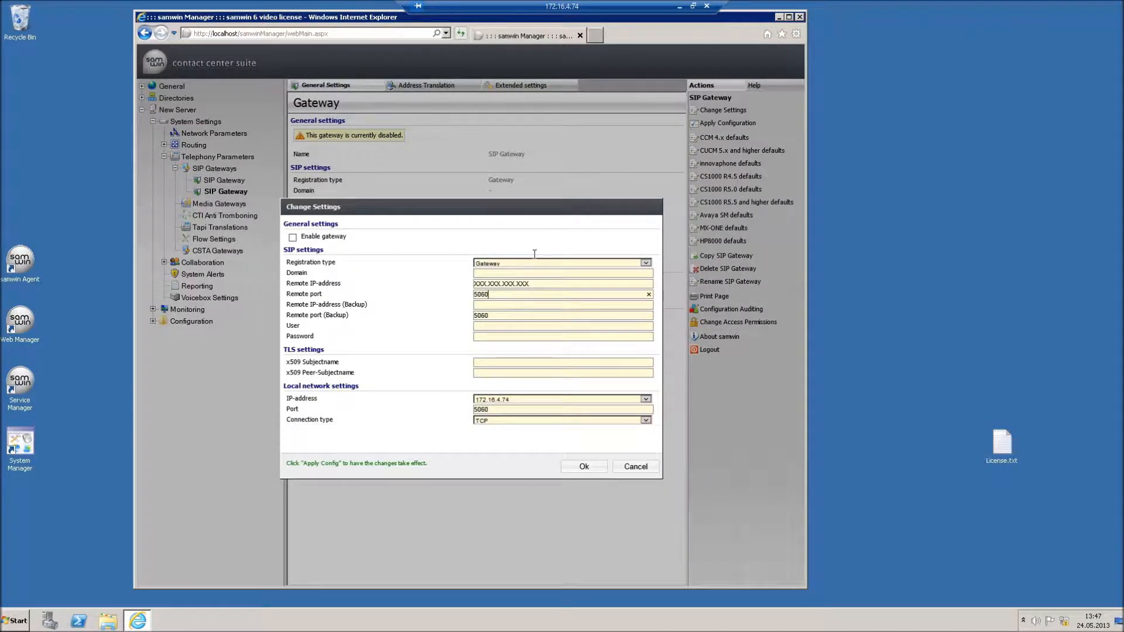
left_click(644, 261)
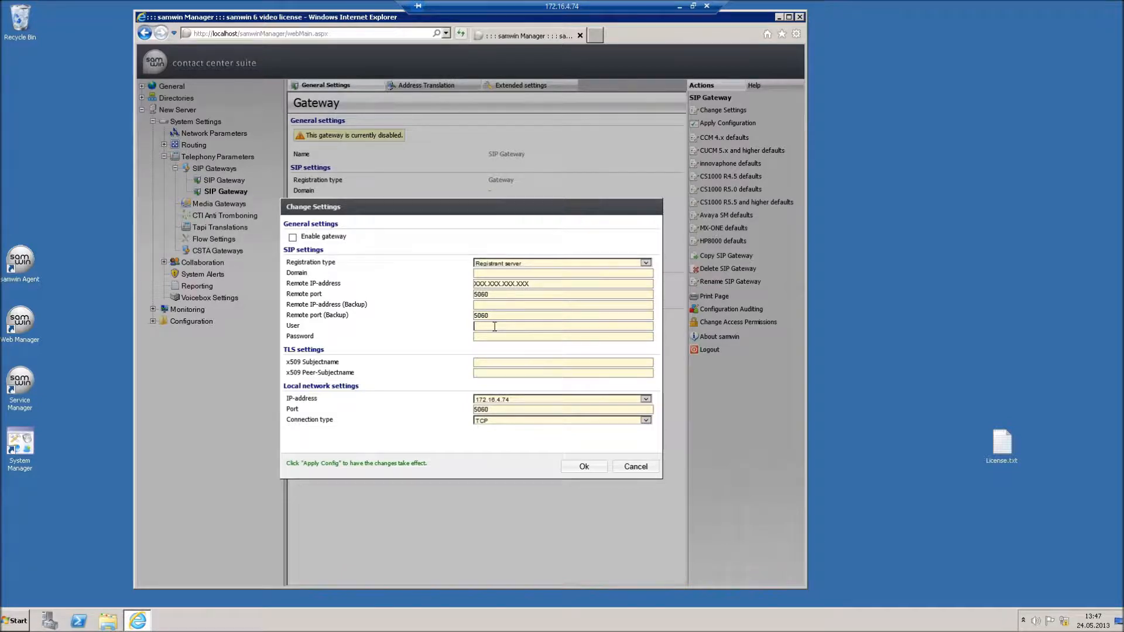
left_click(293, 236)
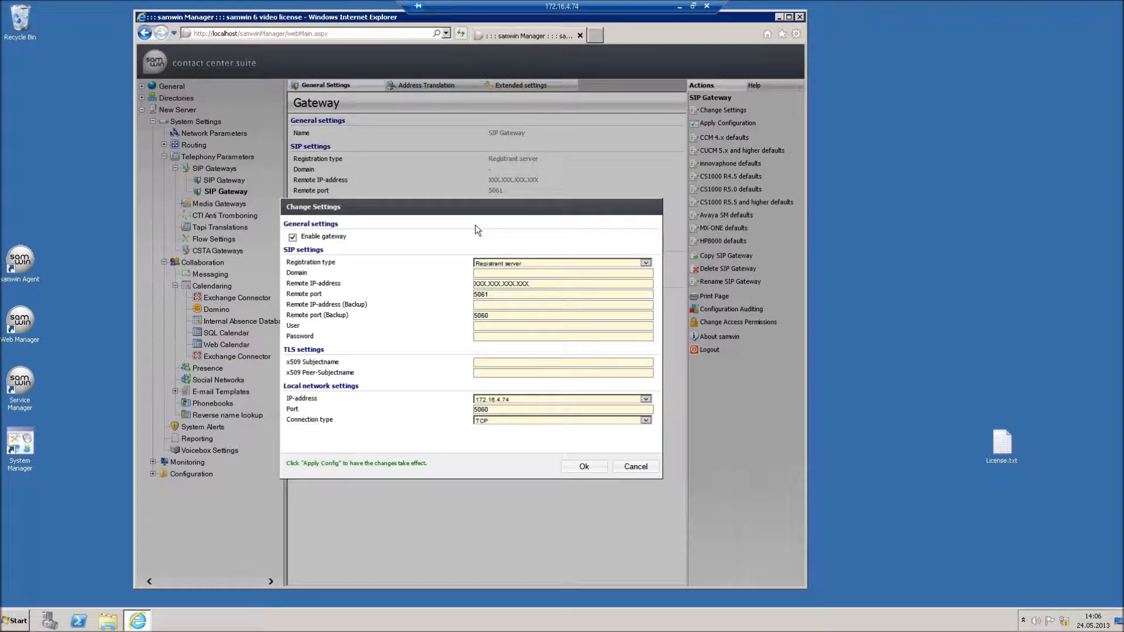
left_click(292, 237)
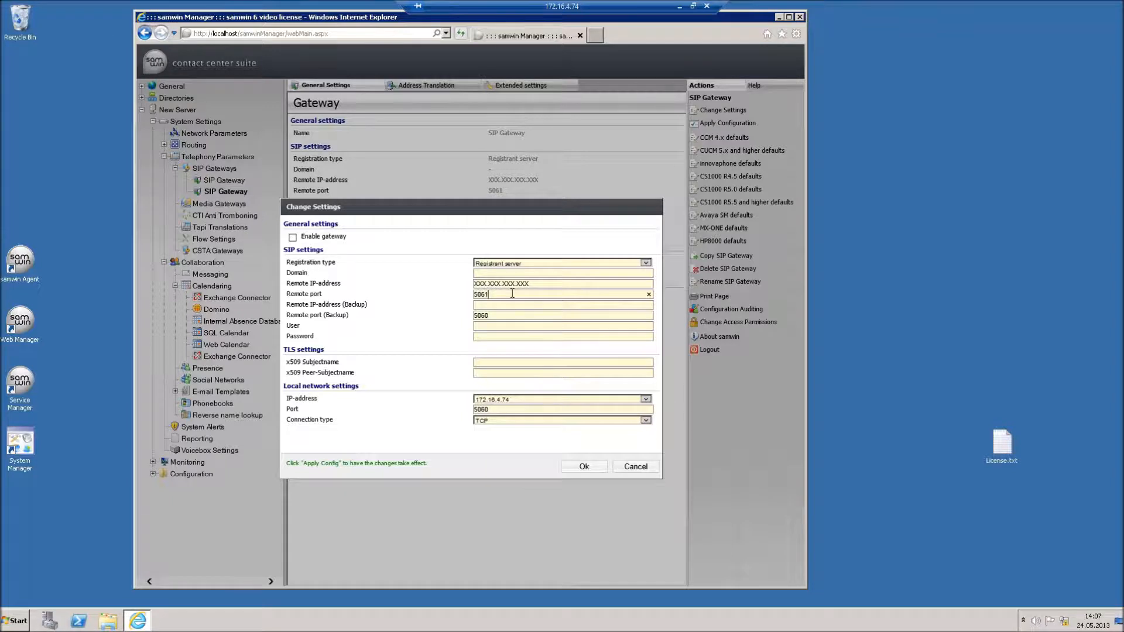
left_click(293, 236)
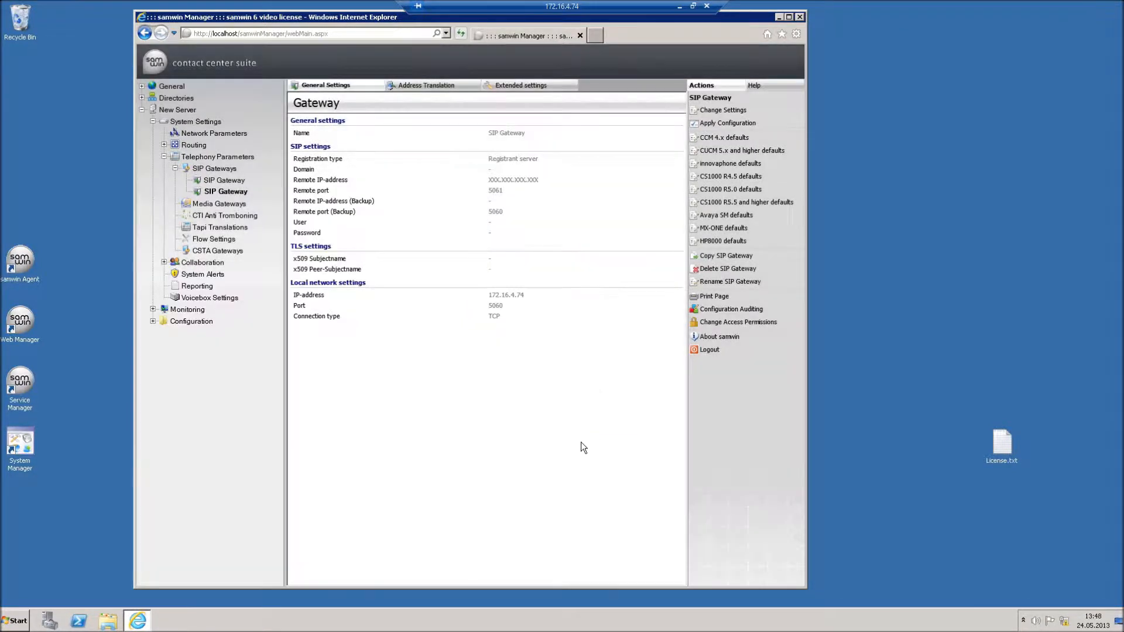
- Enable Use SIP/SIMPLE in the gateway's extended settings and apply the configuration, resetting it
left_click(519, 85)
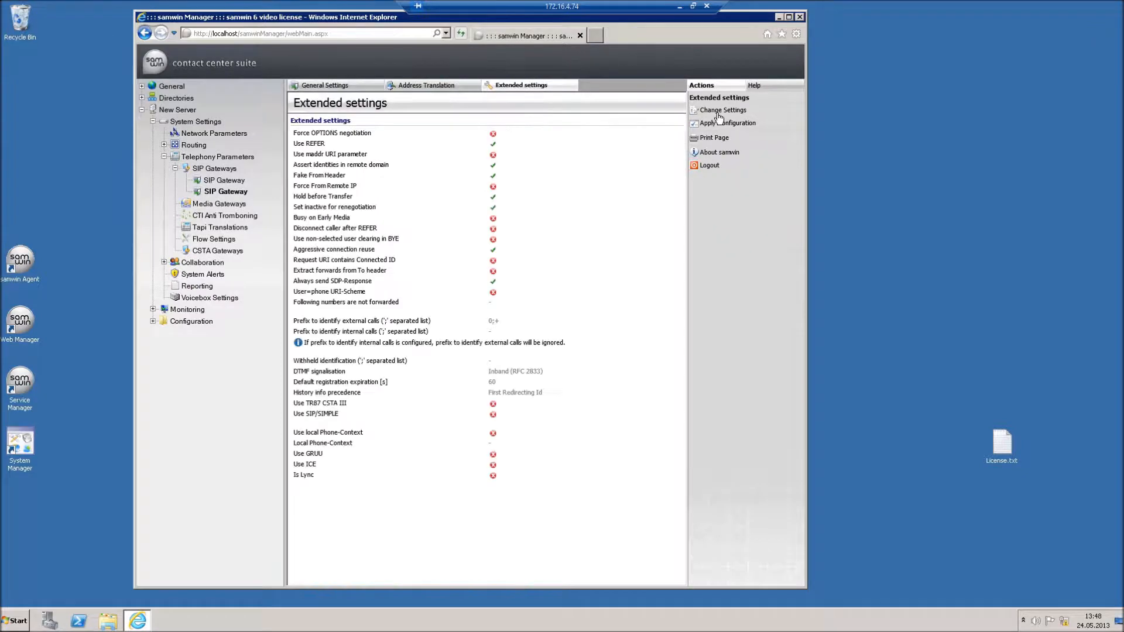
left_click(722, 110)
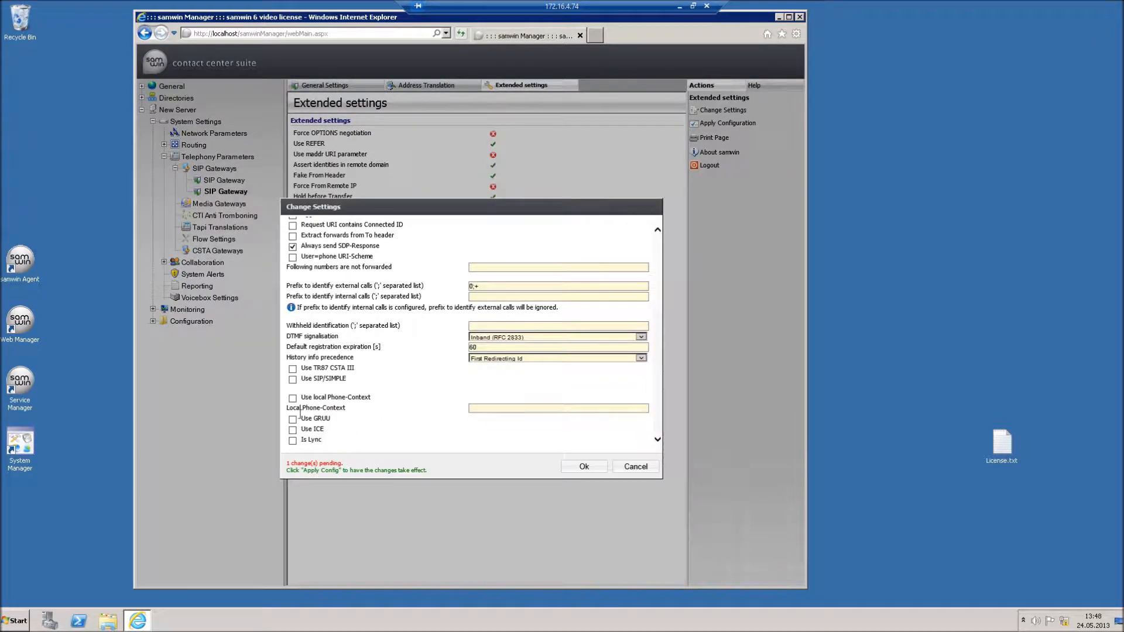
left_click(293, 379)
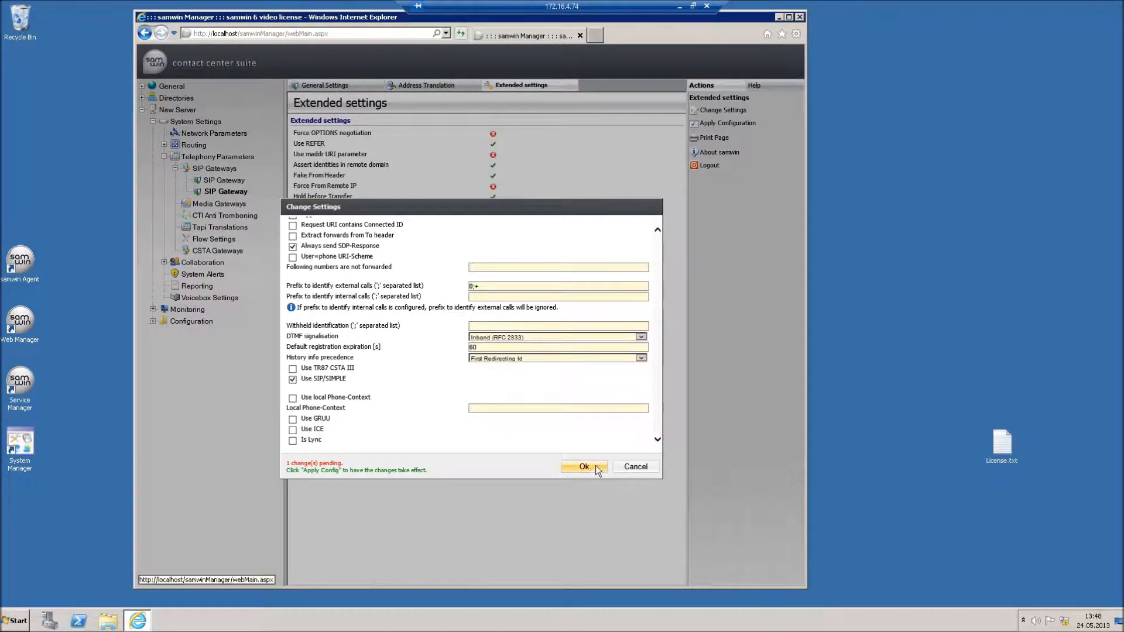
left_click(584, 467)
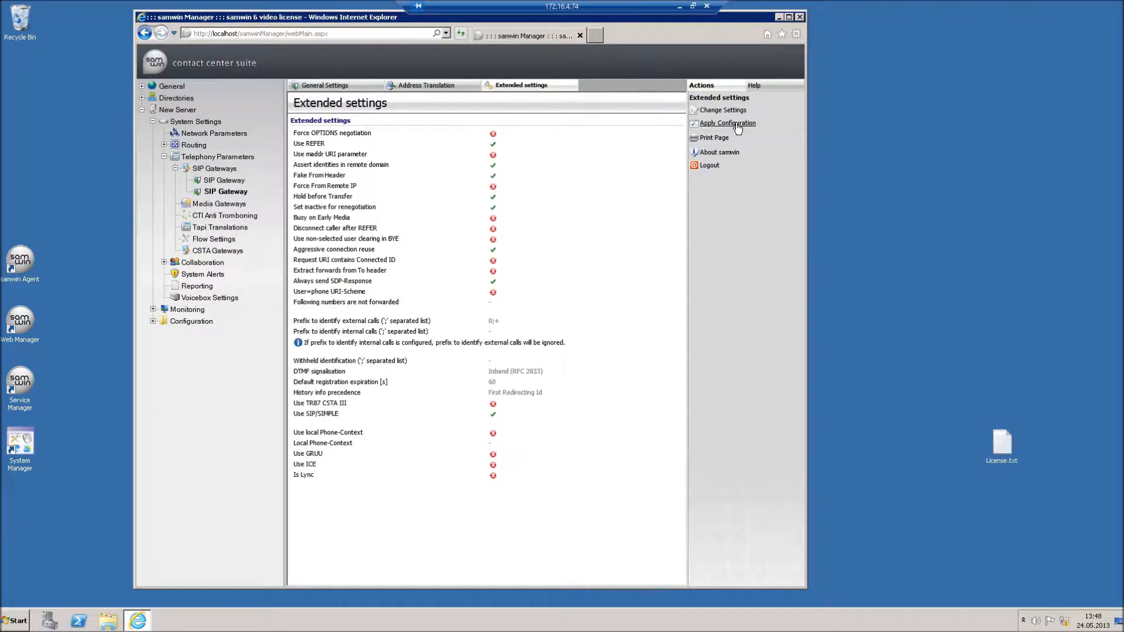
left_click(727, 124)
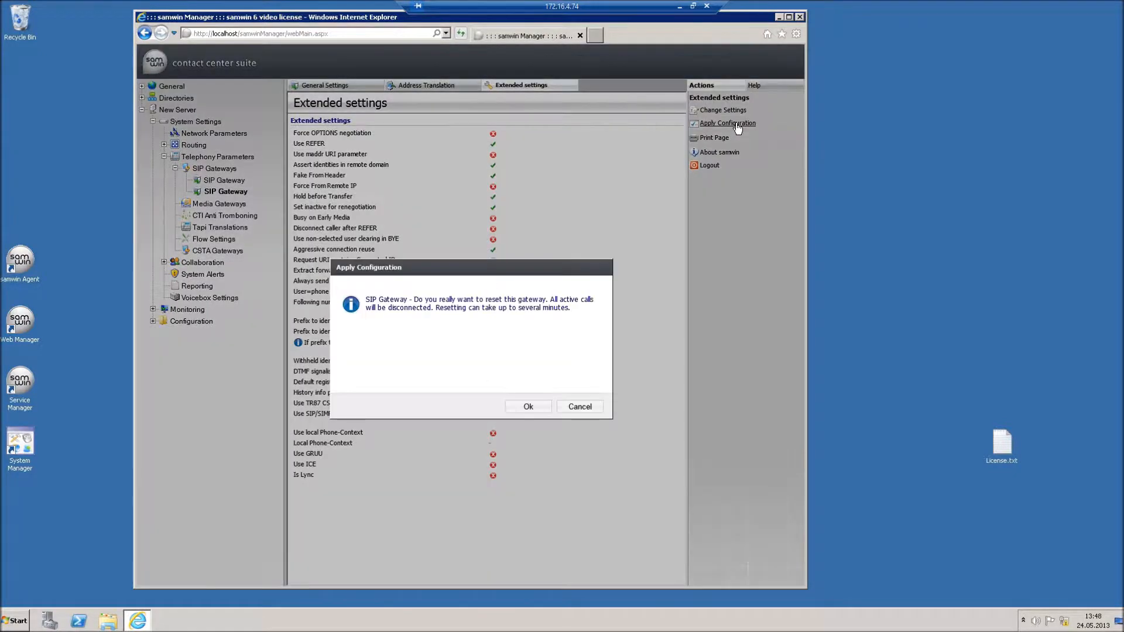
left_click(528, 406)
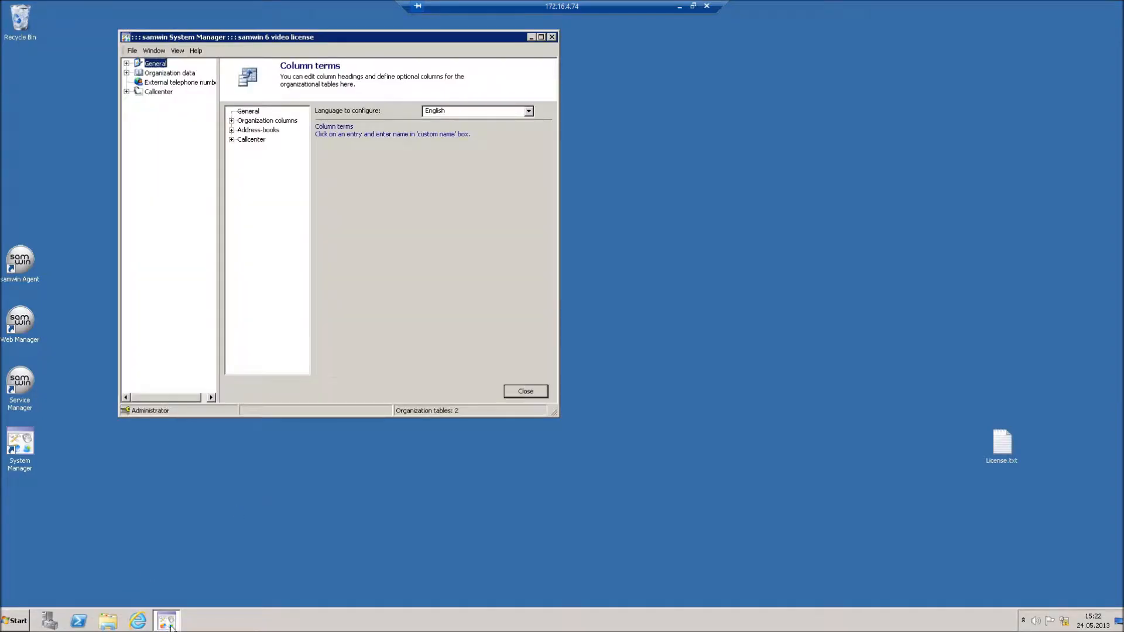
- Keep the Standard import profile and leave 'Execute SQL-Command after import' unticked
left_click(126, 64)
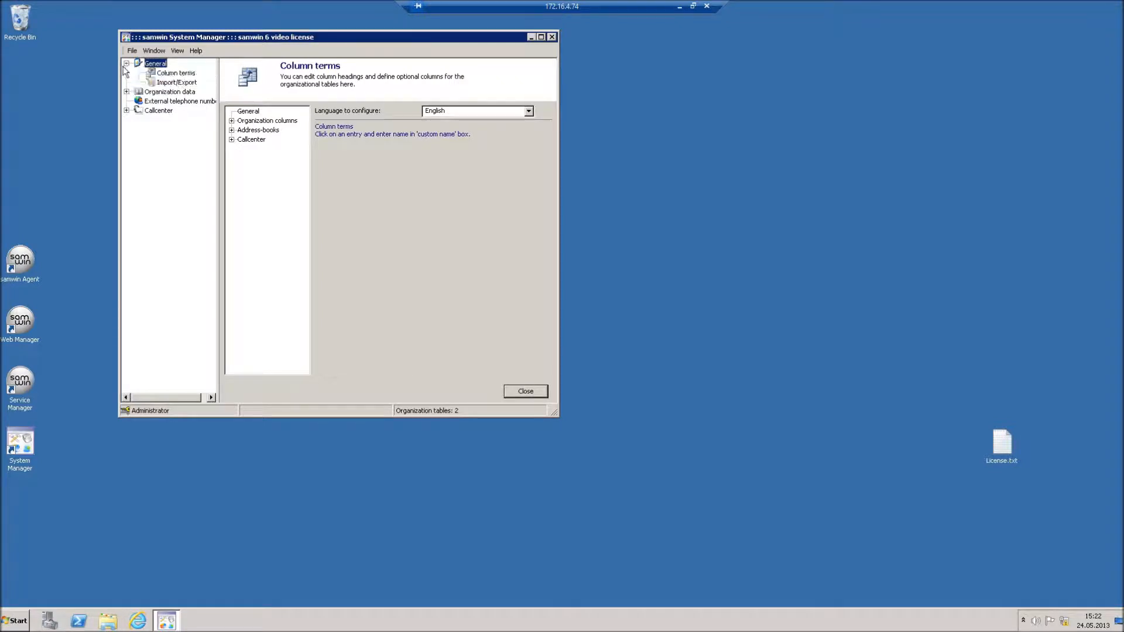
left_click(176, 82)
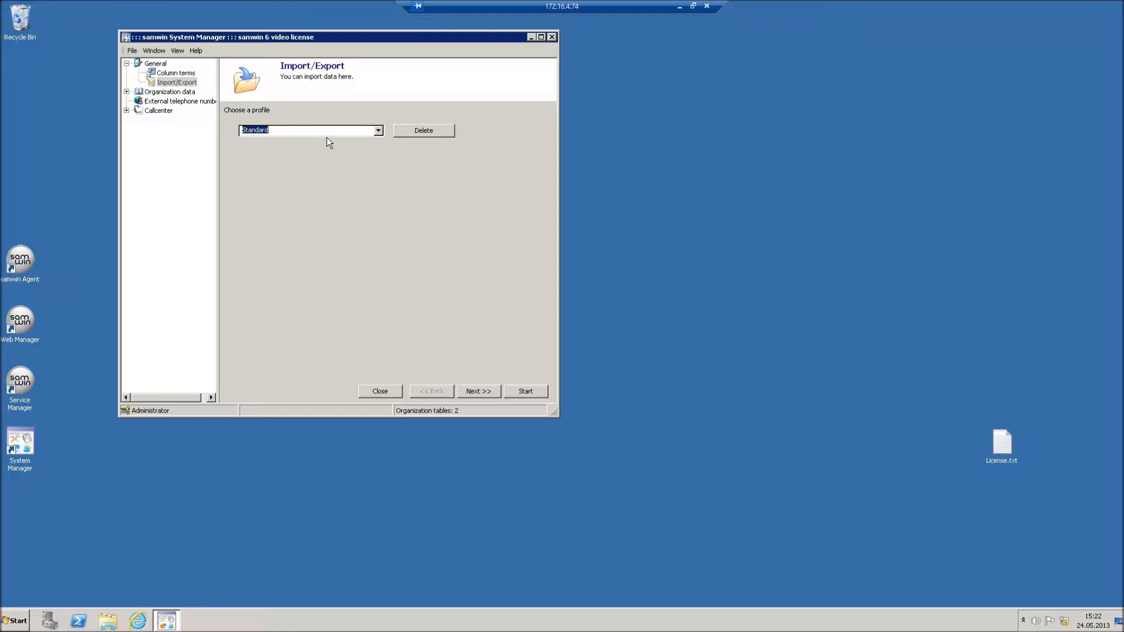
left_click(378, 130)
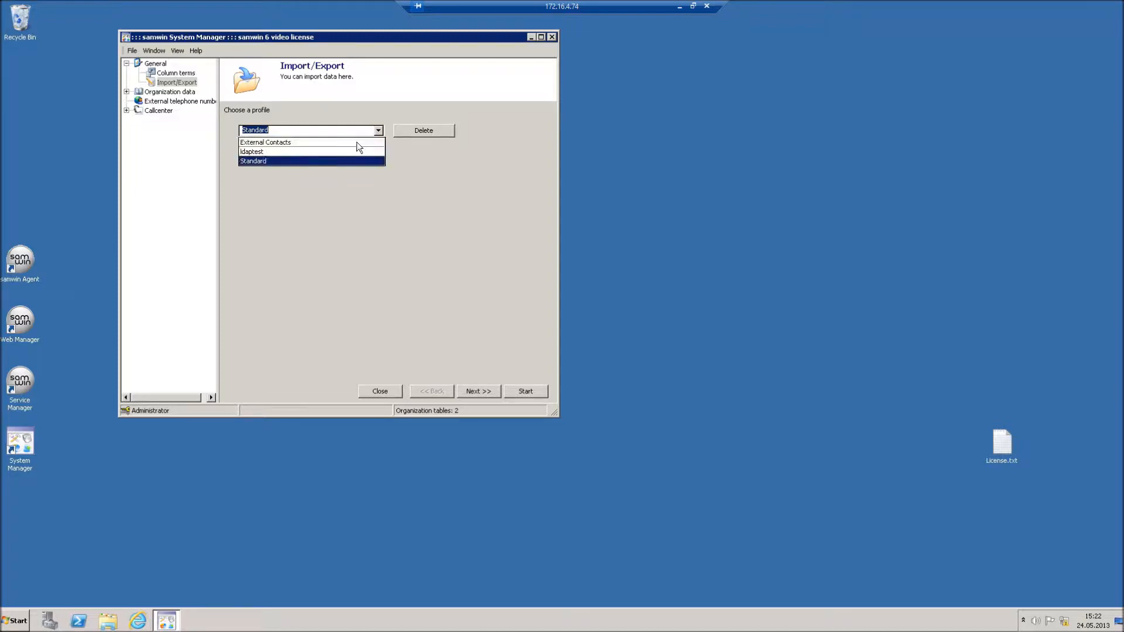
left_click(477, 391)
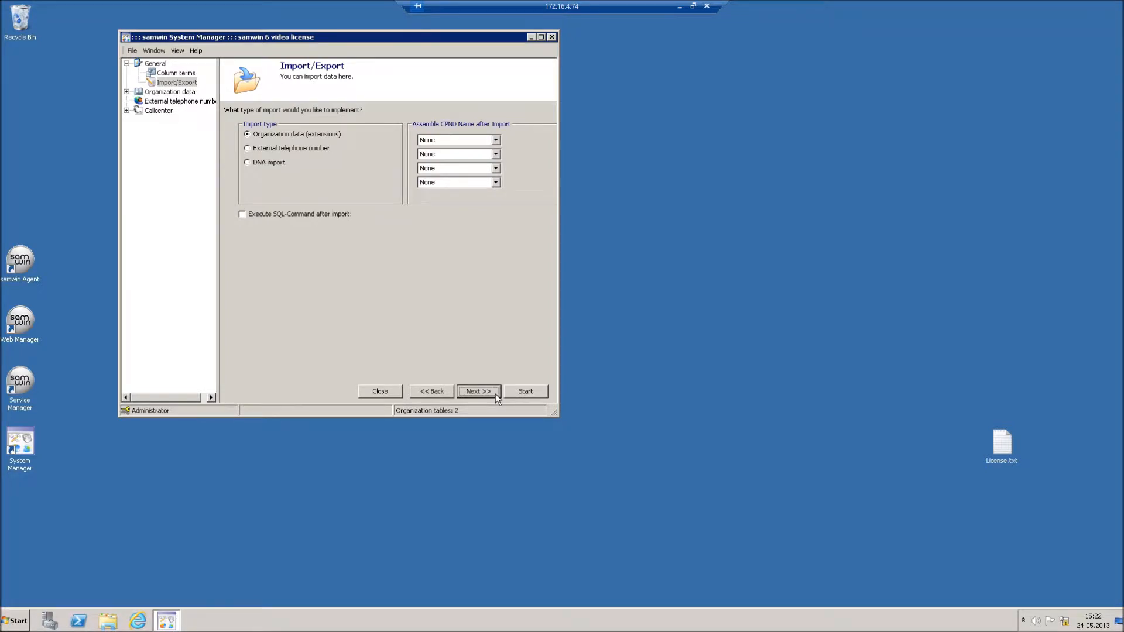
mouse_move(279, 221)
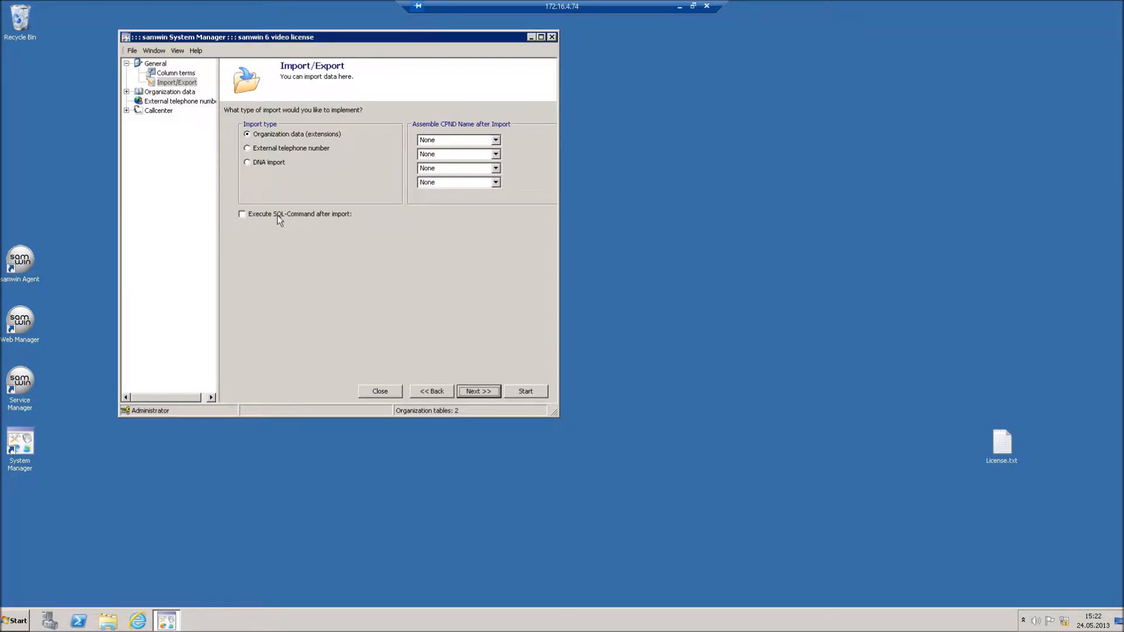
left_click(242, 214)
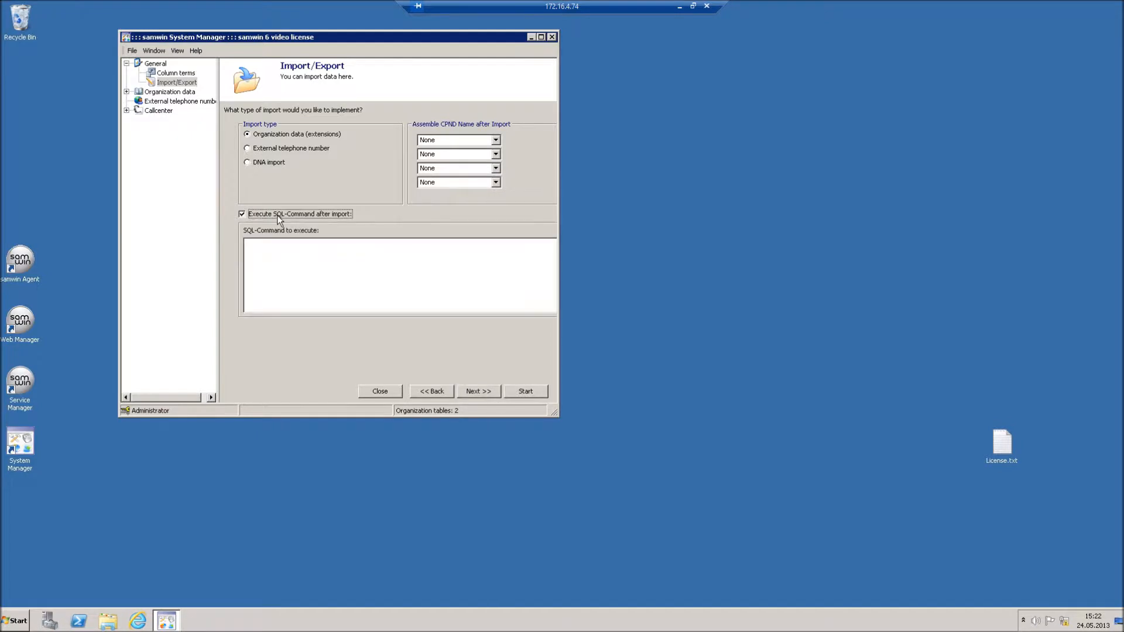
left_click(243, 213)
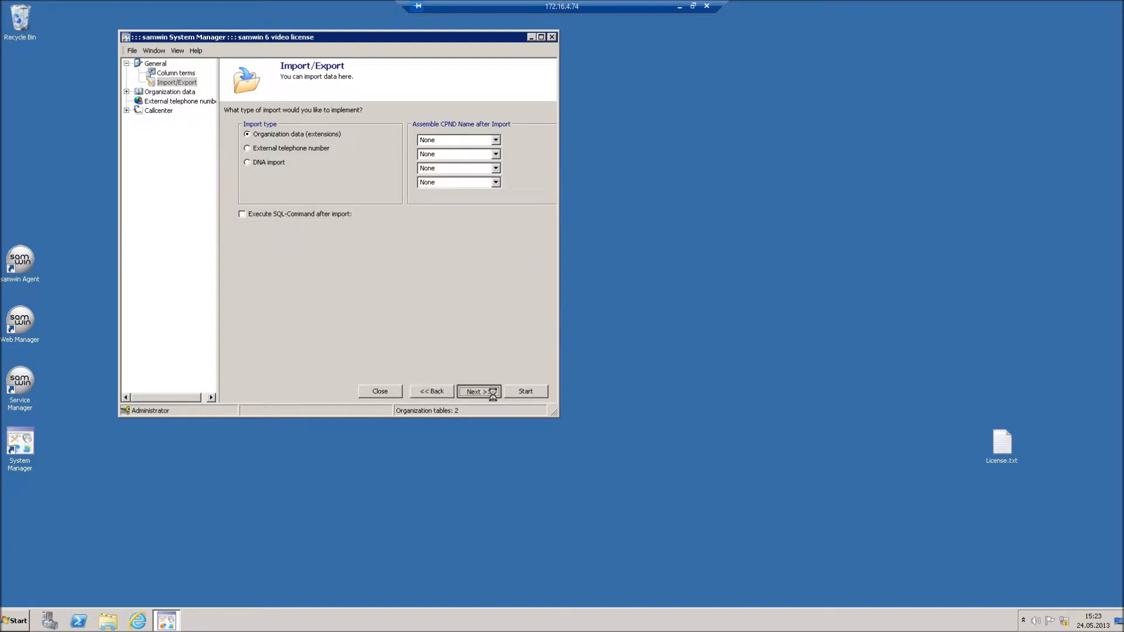
- Choose LDAP server prodvirt3 as the source, pass the connection test, and browse its directory
left_click(479, 391)
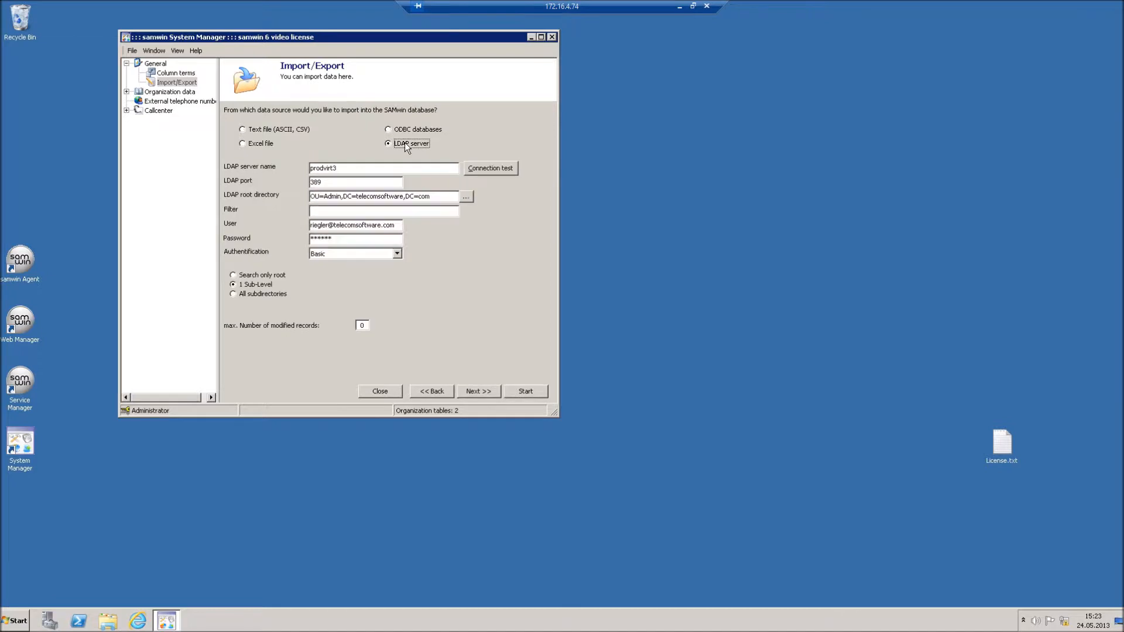
mouse_move(352, 185)
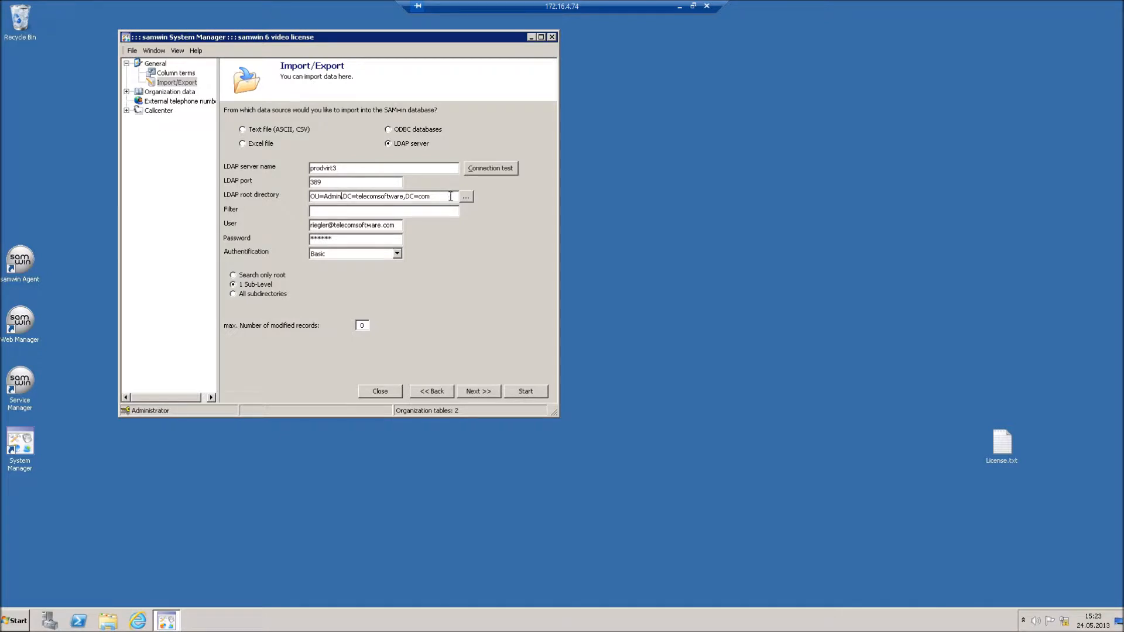
left_click(491, 168)
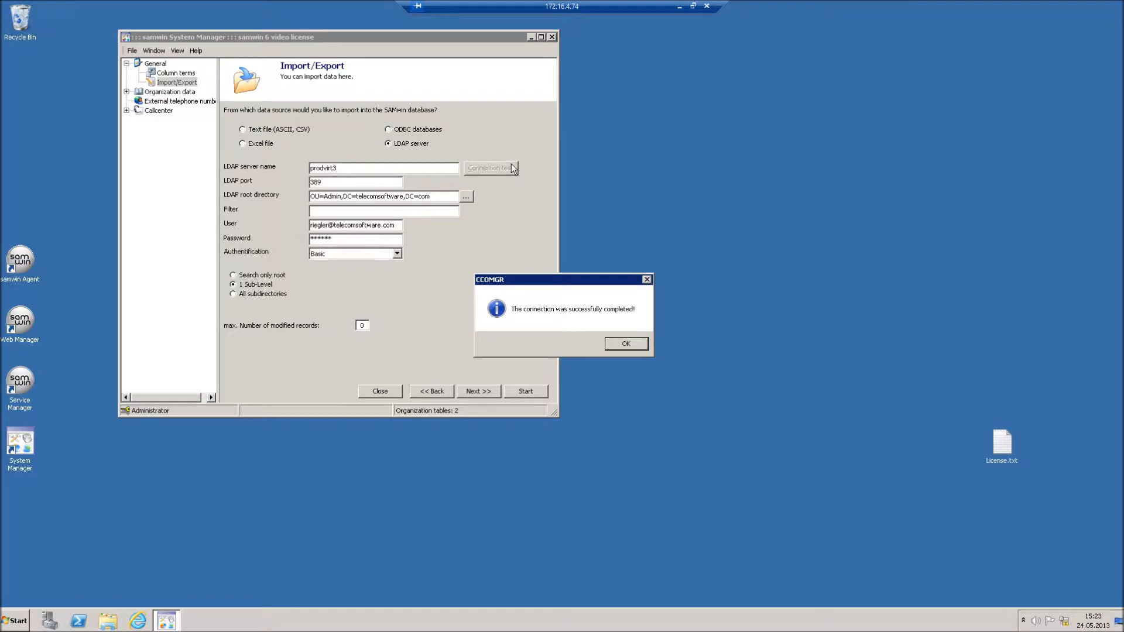
left_click(625, 344)
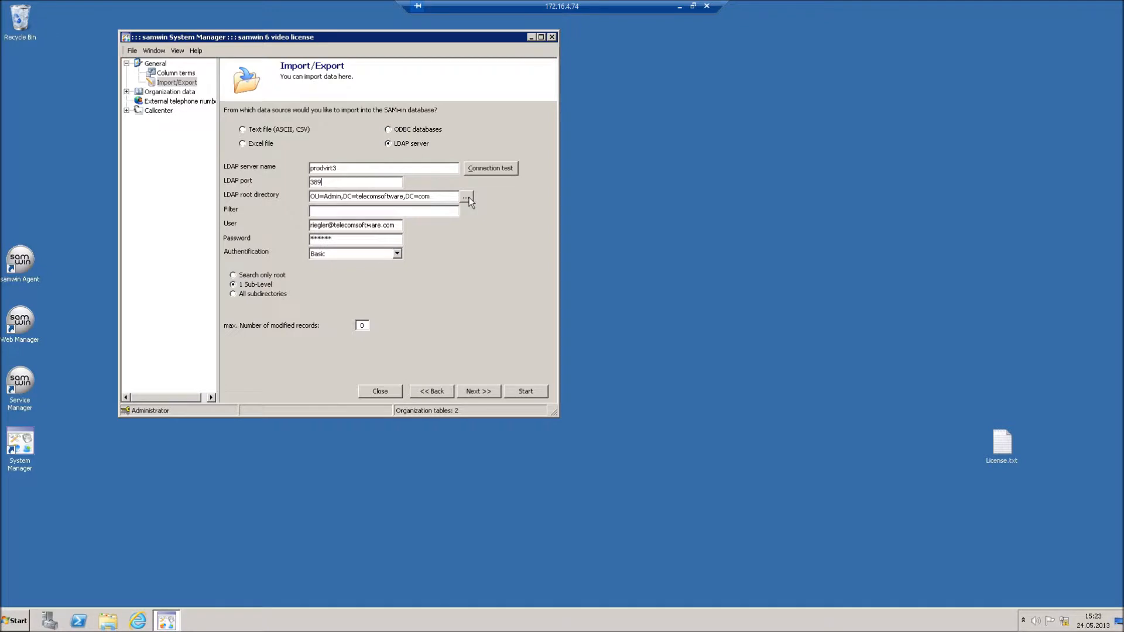
left_click(466, 196)
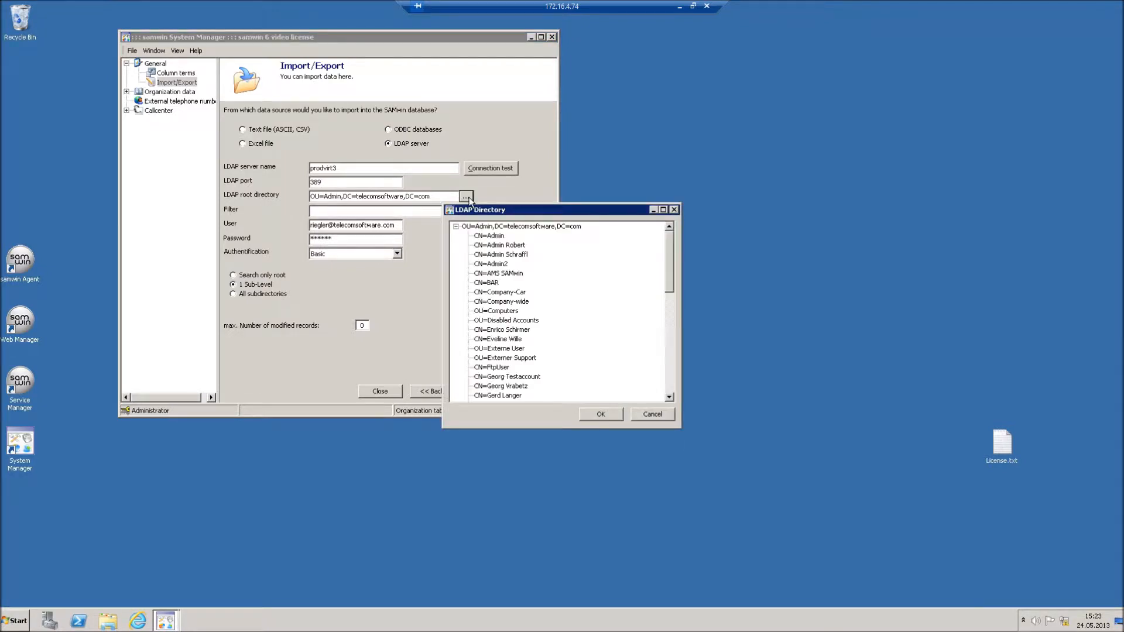
left_click(651, 414)
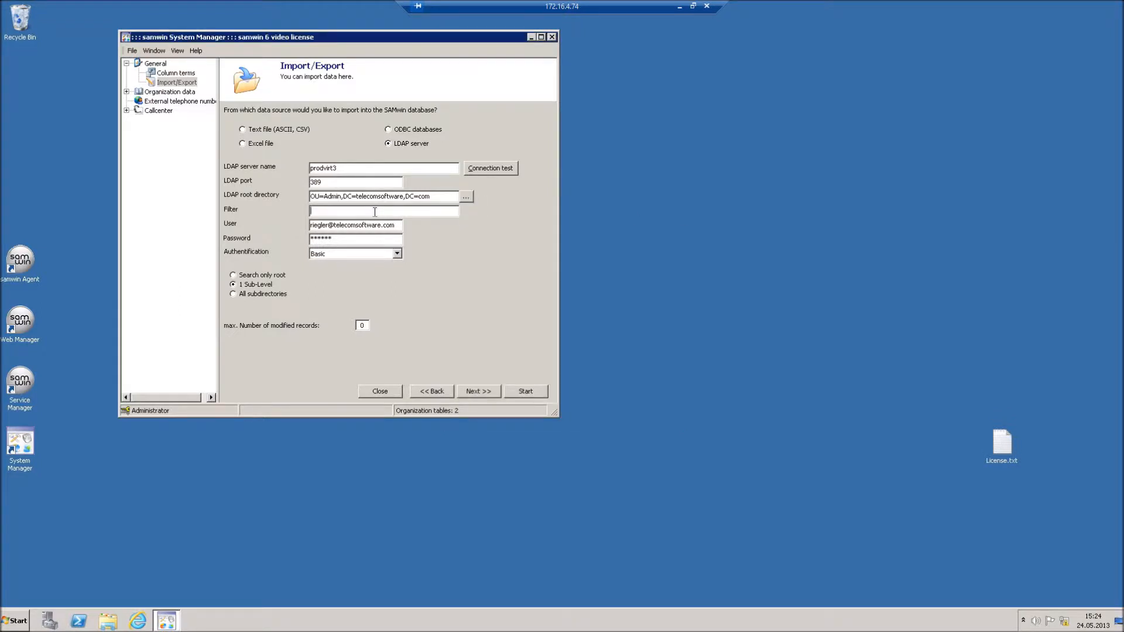
mouse_move(341, 256)
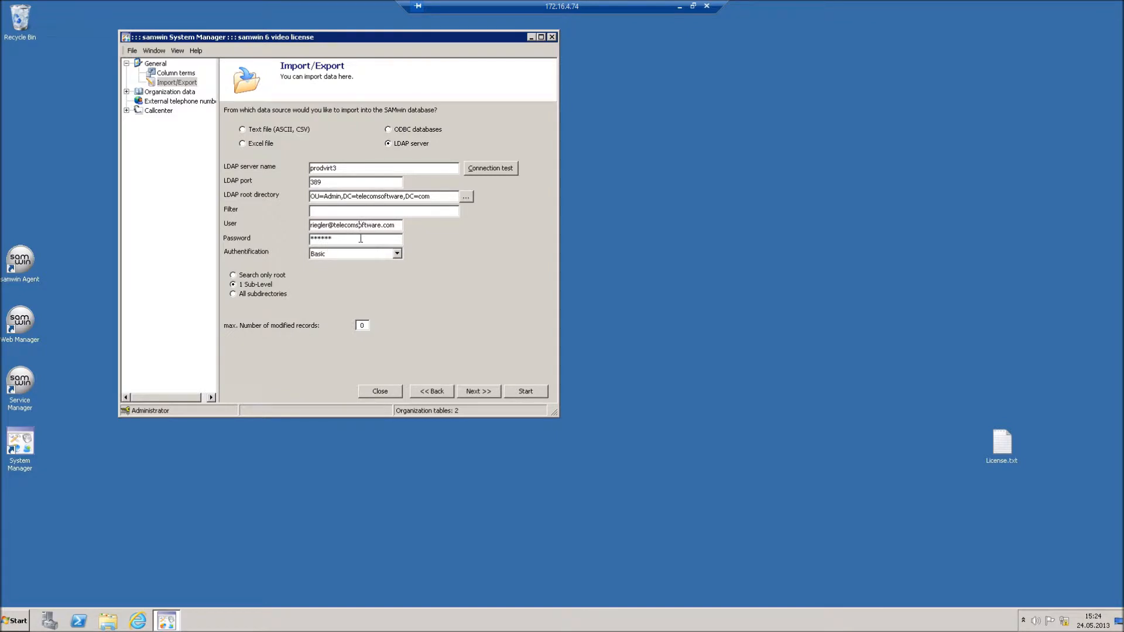
left_click(354, 253)
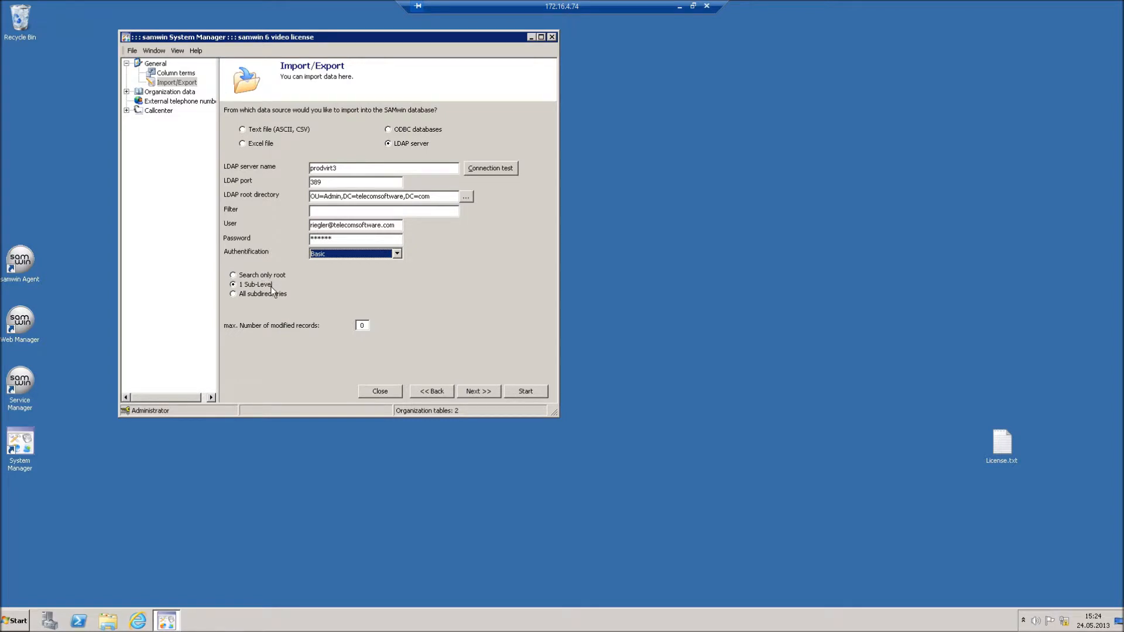
mouse_move(271, 299)
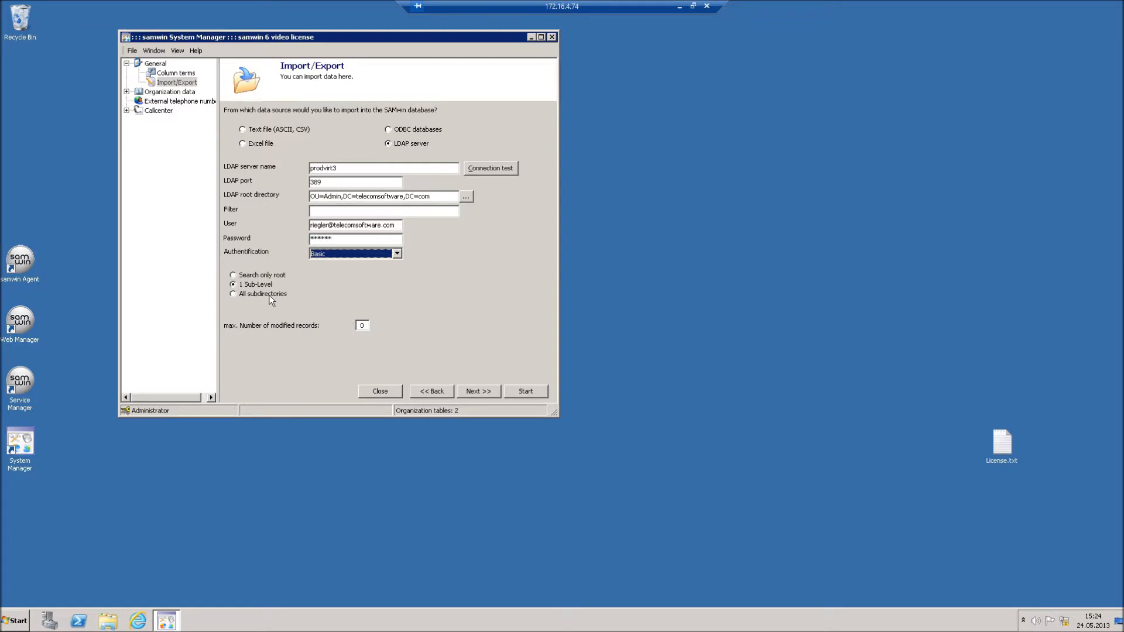
mouse_move(362, 341)
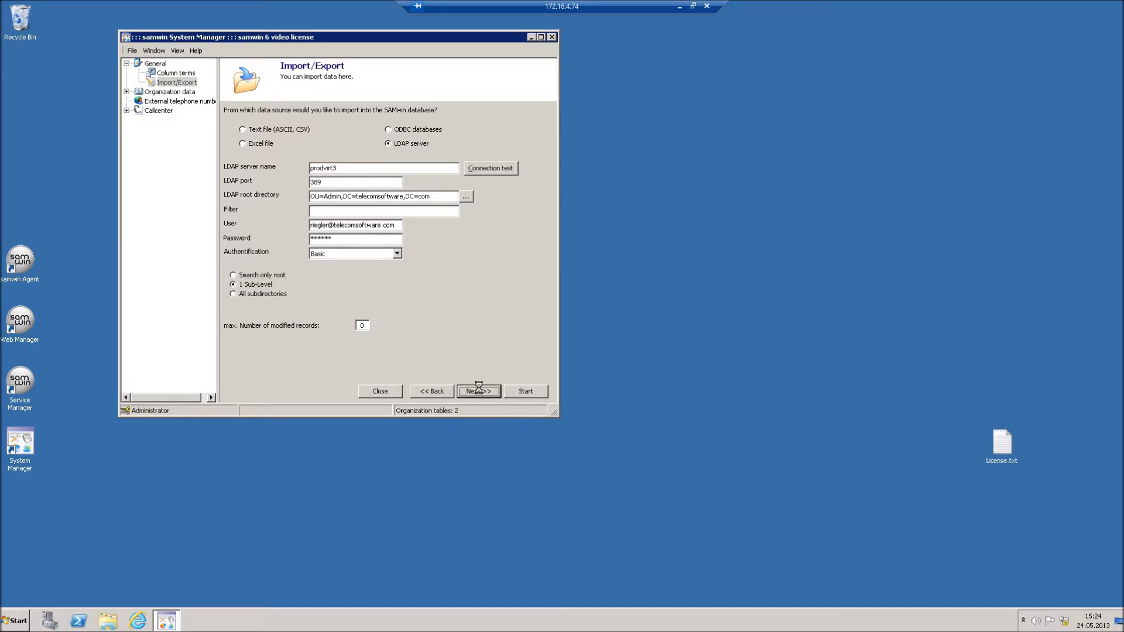
left_click(478, 391)
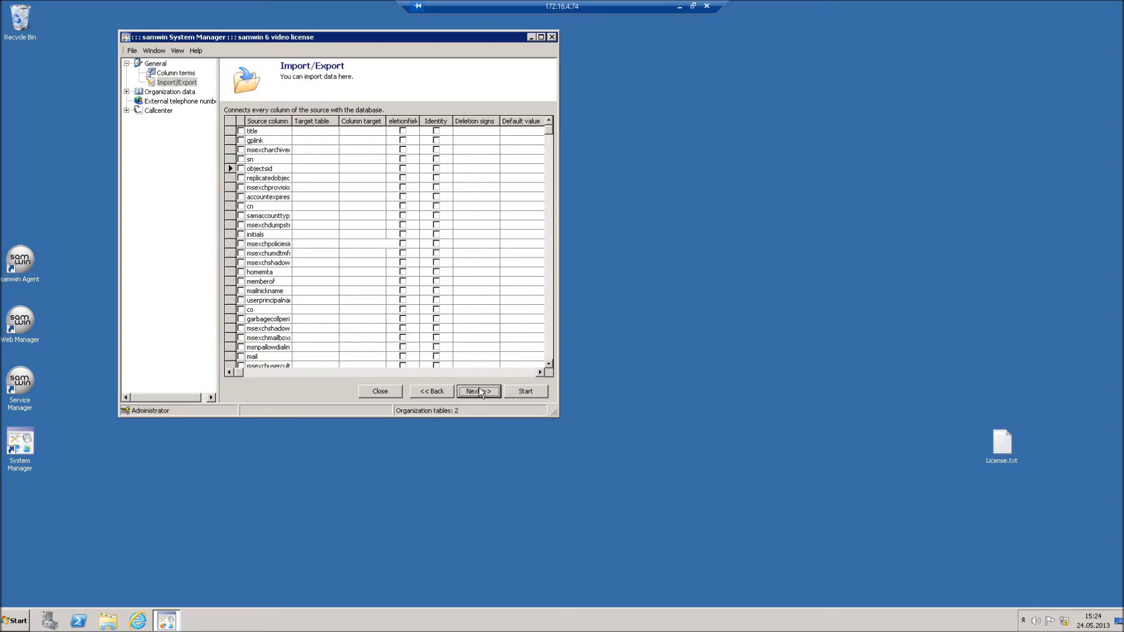
- Preview the LDAP data, then map msexcharchivequota to the Subscriber table's Comment column
scroll("down", 3)
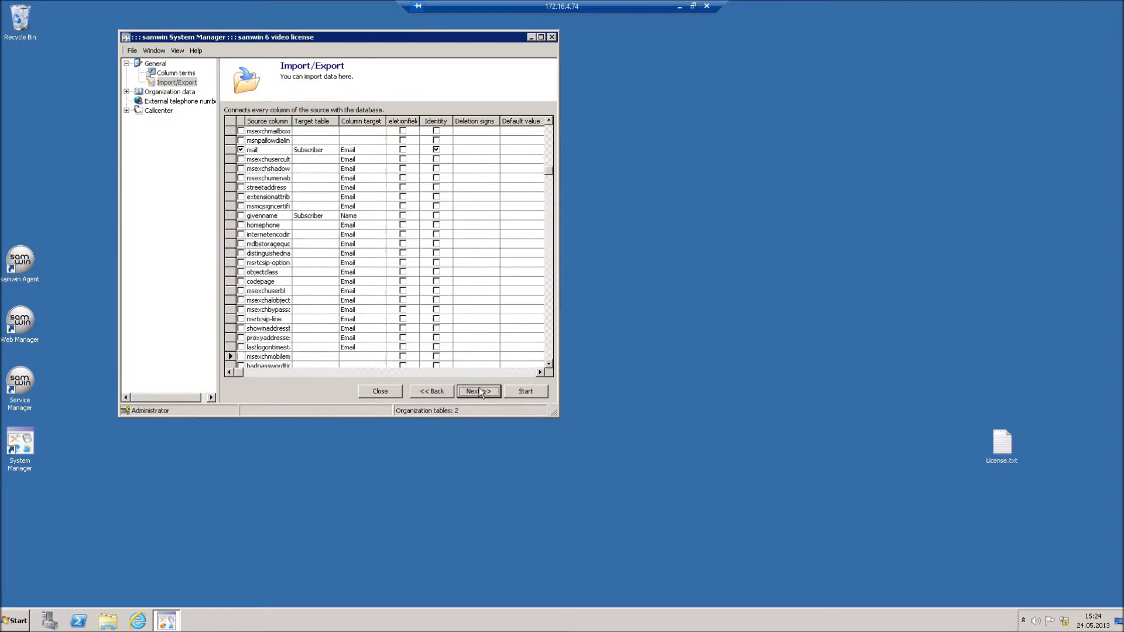
scroll("down", 3)
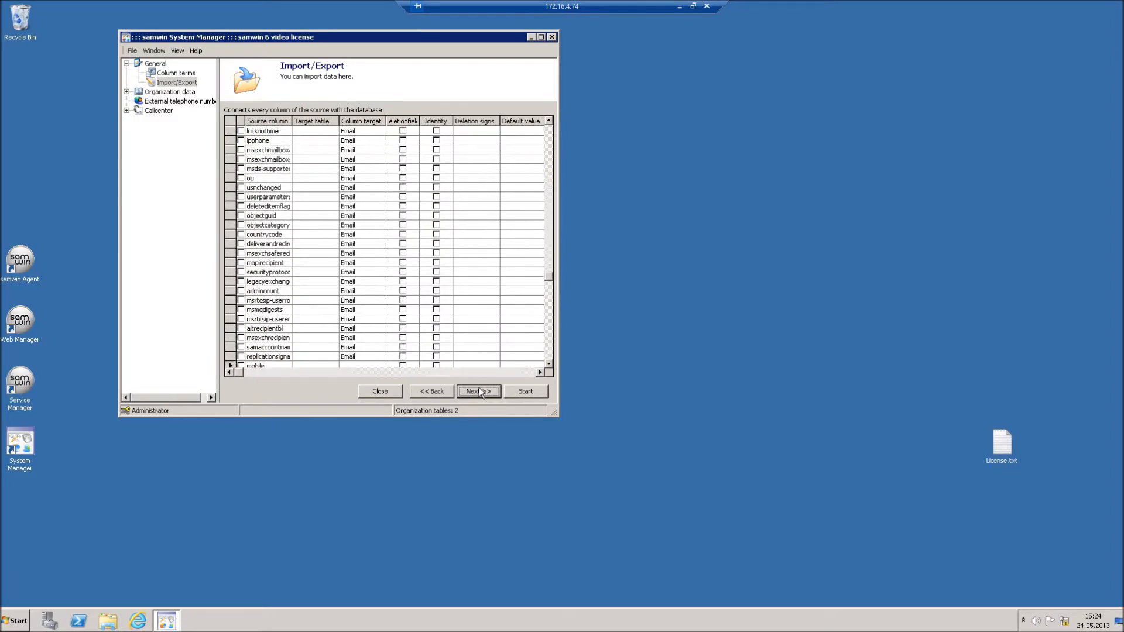
left_click(477, 391)
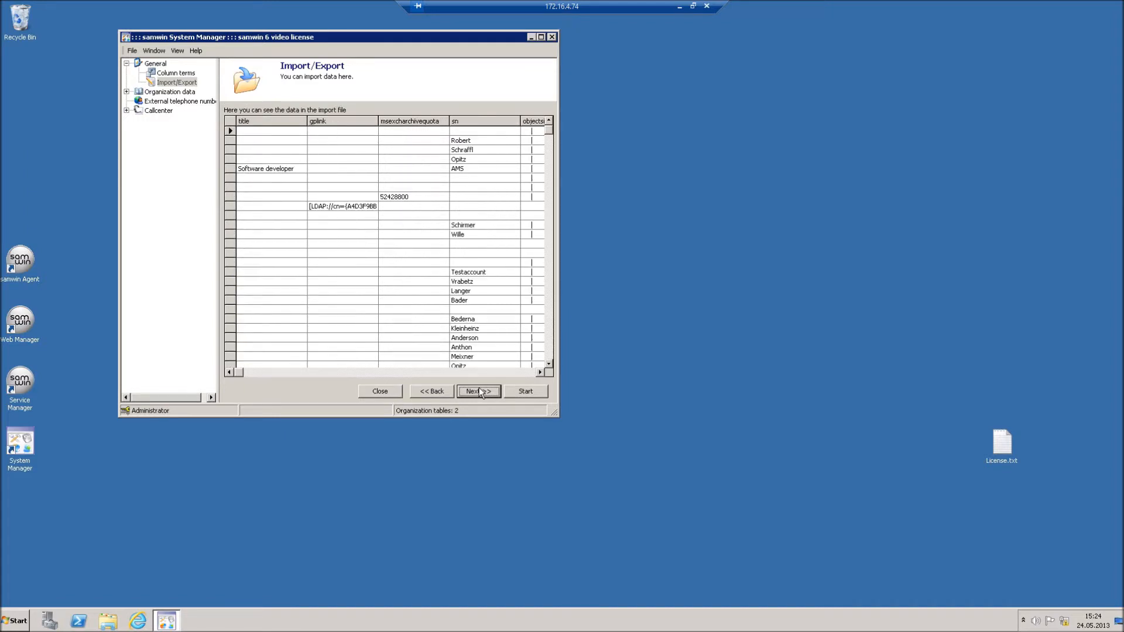
left_click(477, 390)
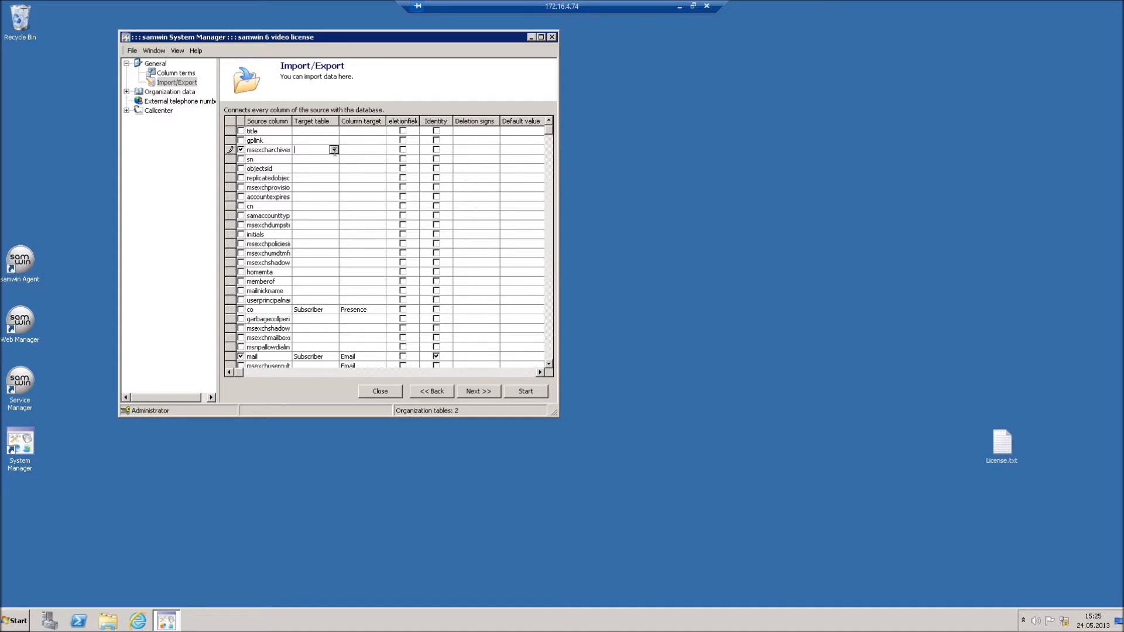
left_click(333, 150)
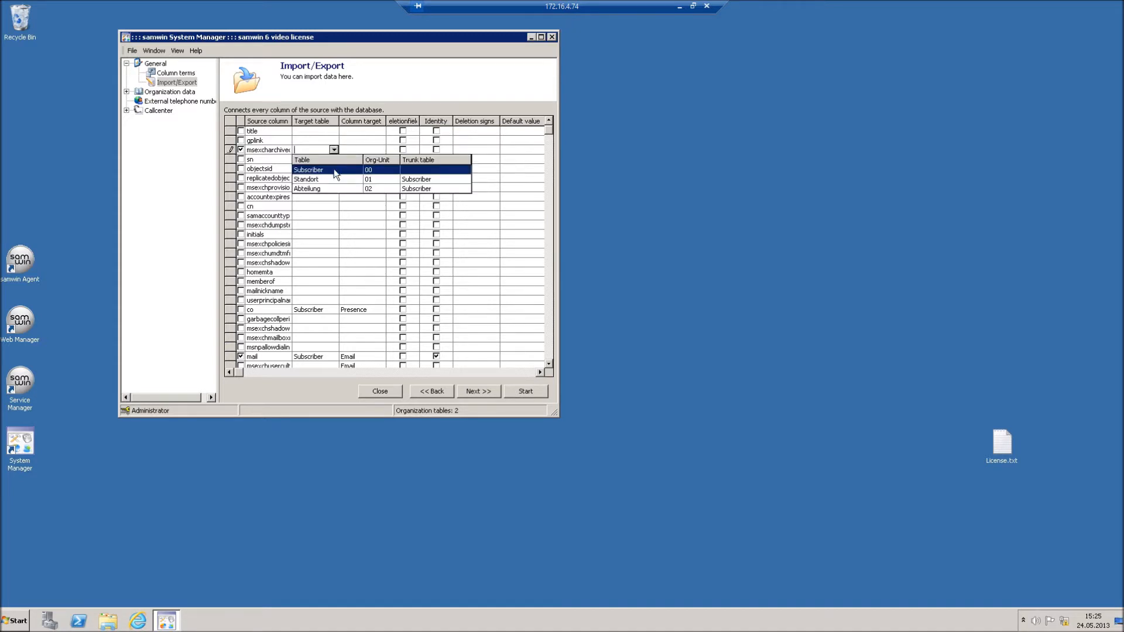
left_click(306, 170)
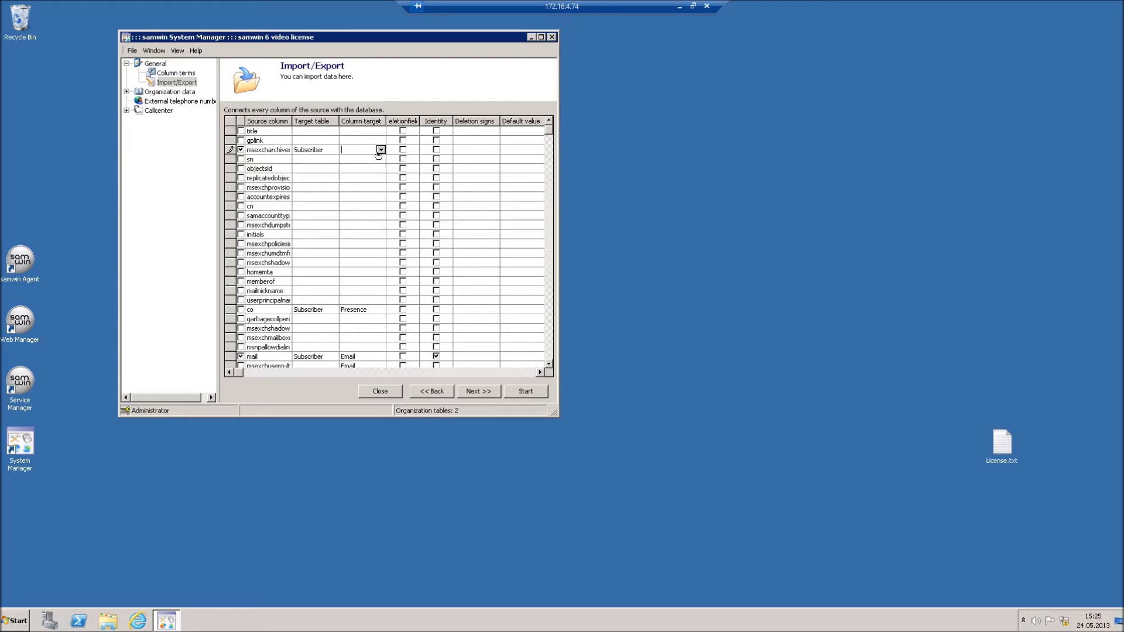
left_click(380, 150)
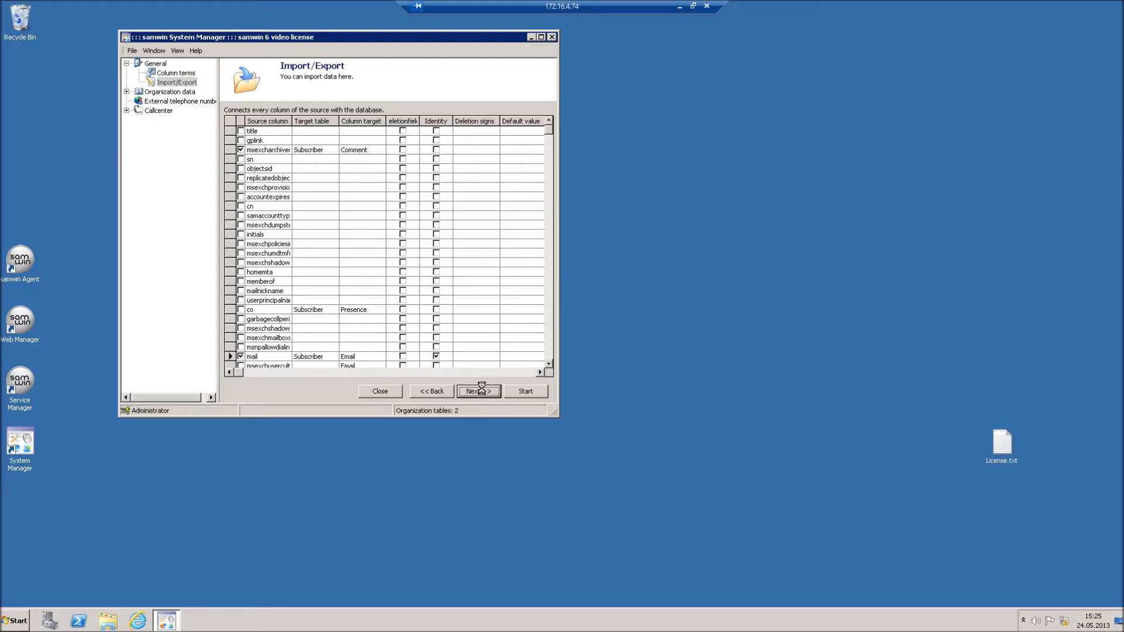
left_click(477, 391)
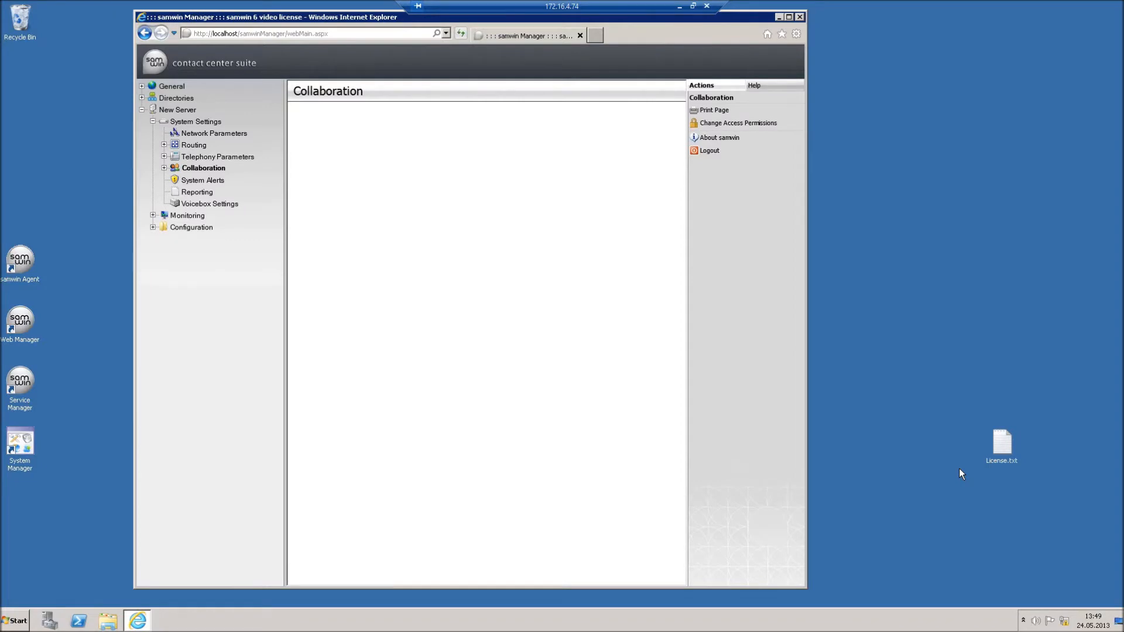
mouse_move(952, 466)
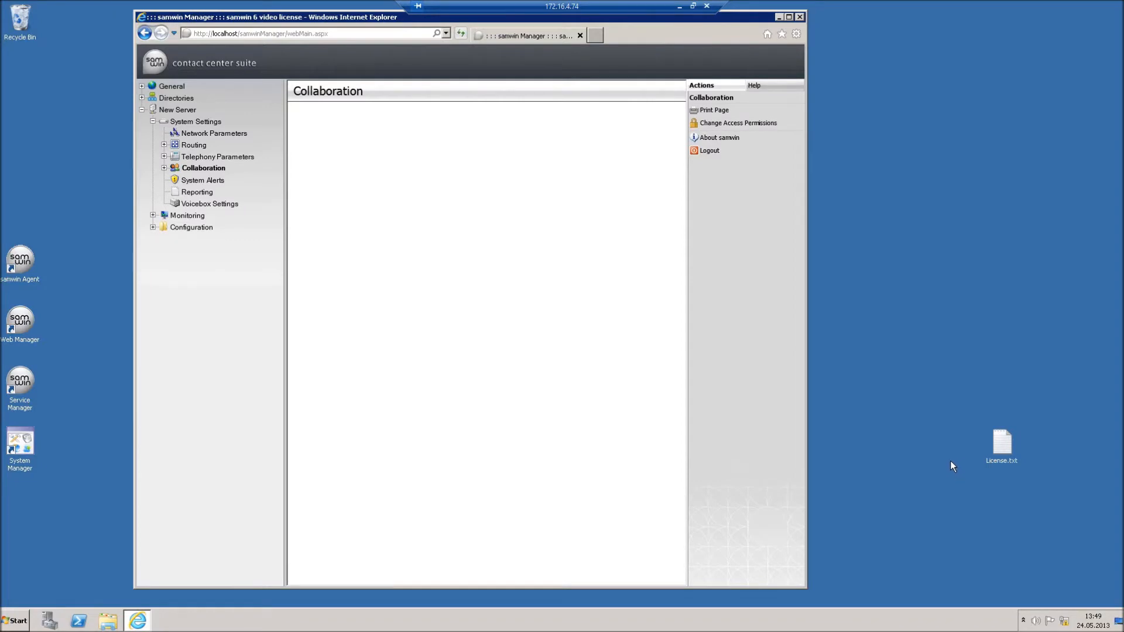
mouse_move(940, 463)
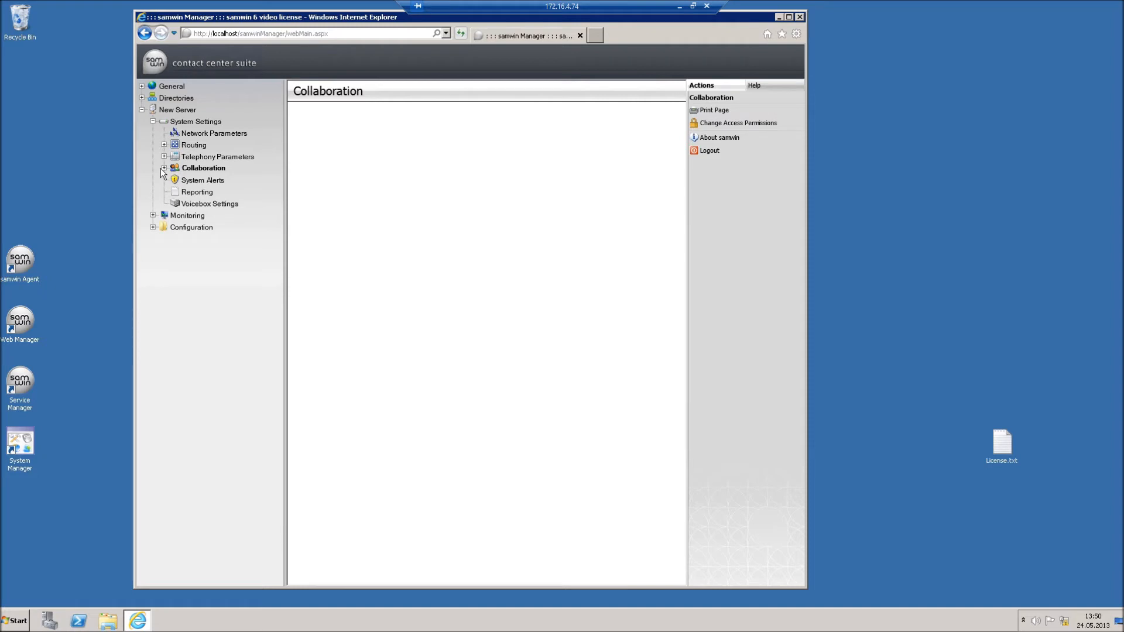
mouse_move(191, 129)
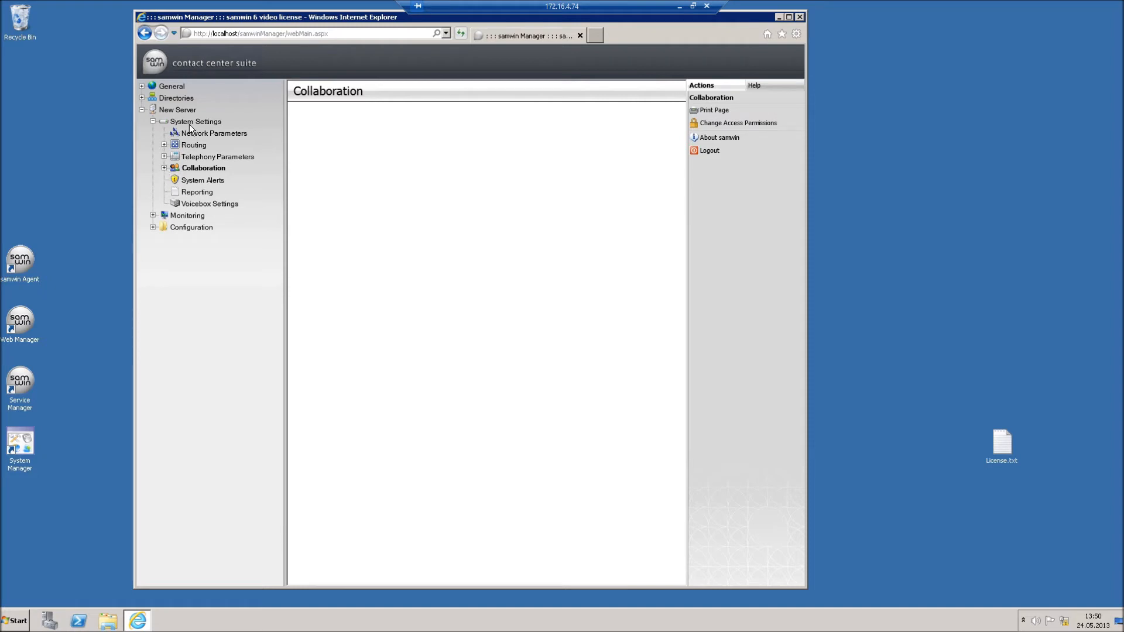
- Add an Exchange Connector under System Settings > Collaboration > Calendaring
left_click(164, 168)
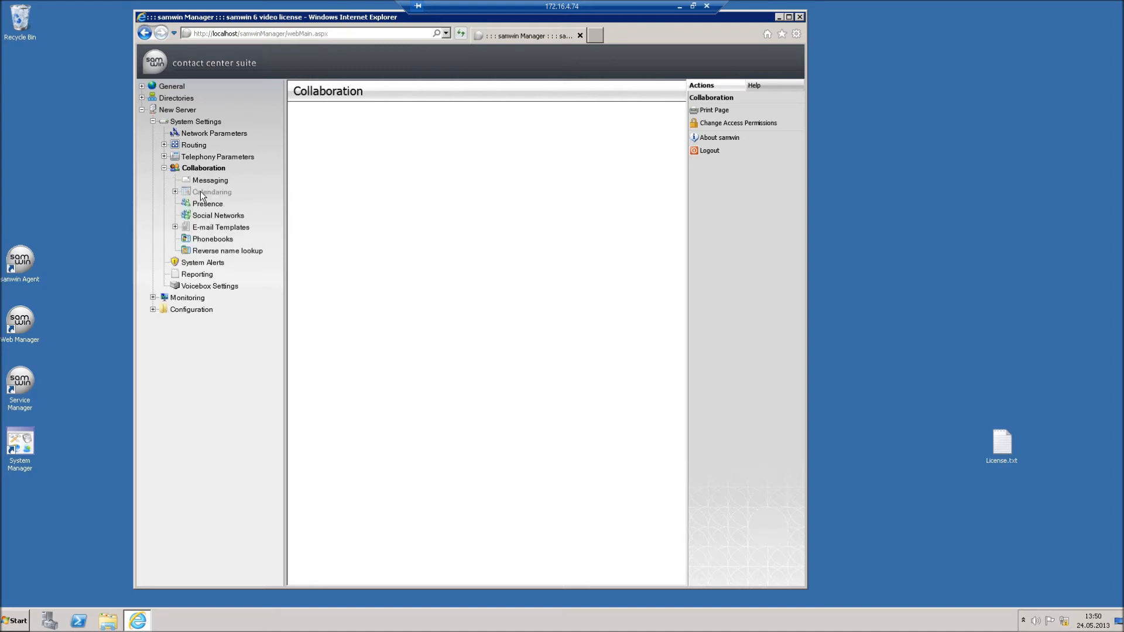
left_click(212, 191)
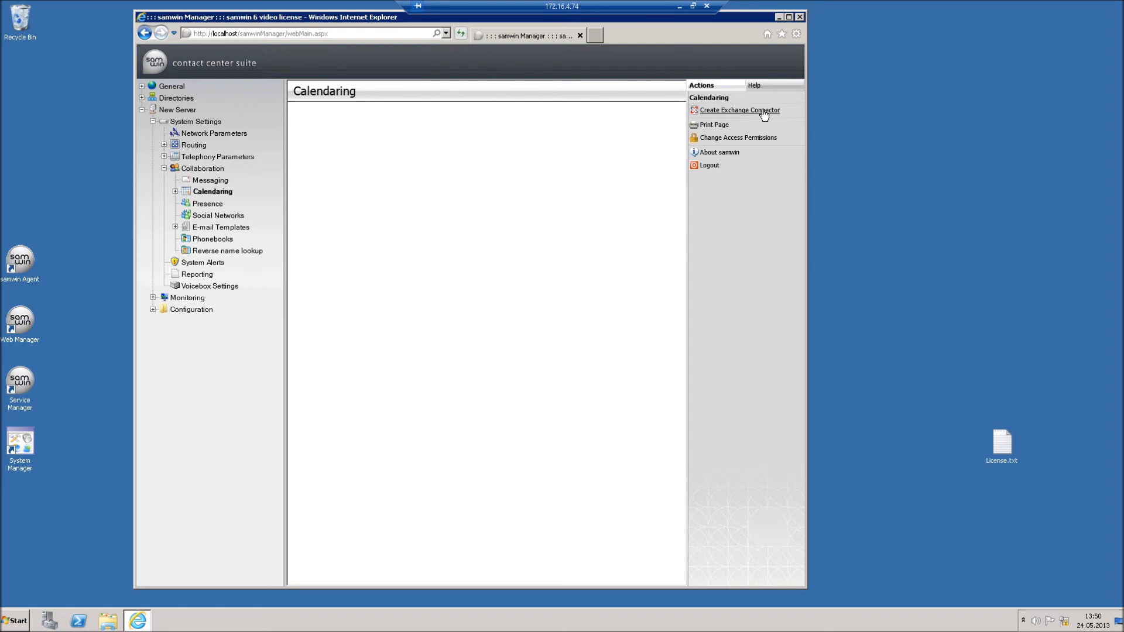
left_click(740, 110)
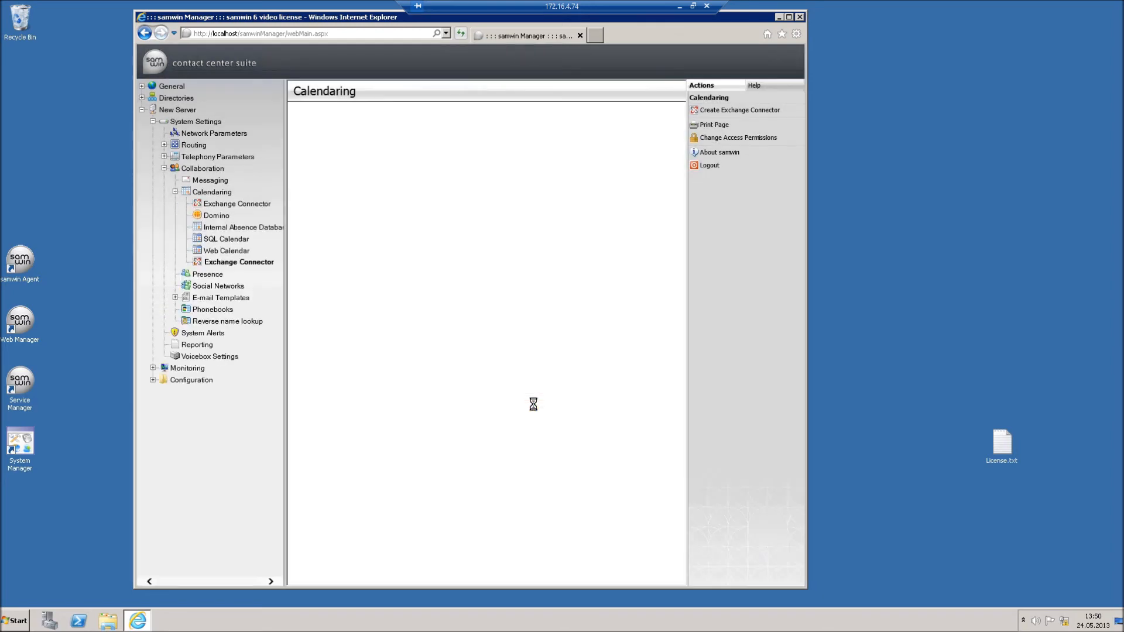